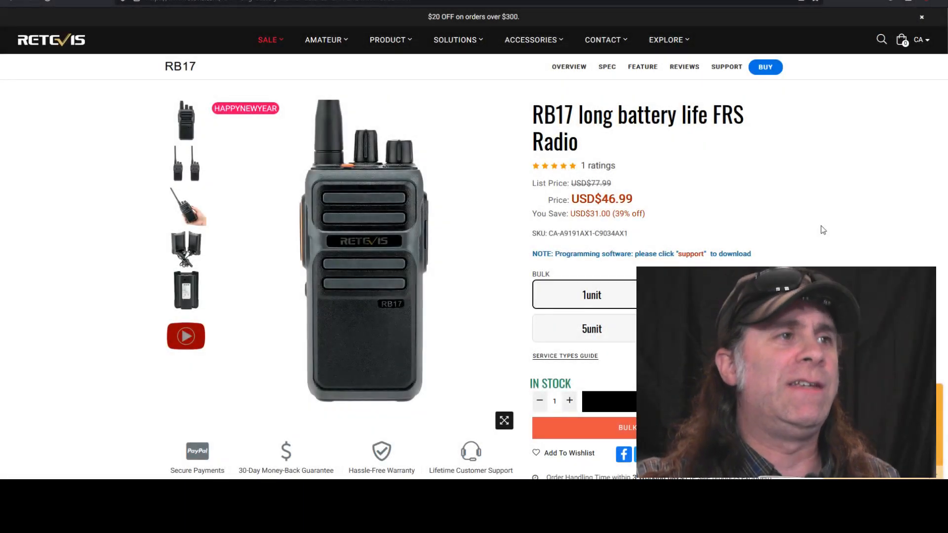
mouse_move(730, 170)
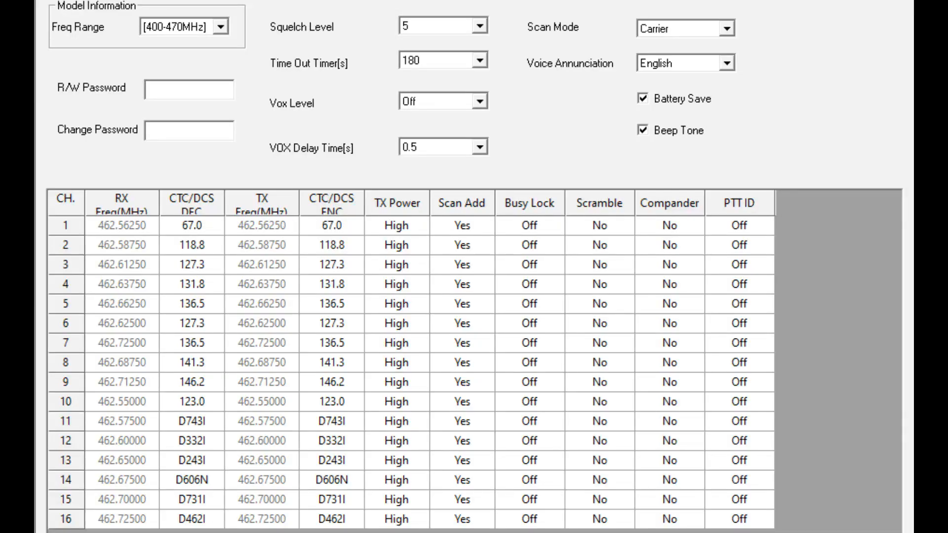
mouse_move(108, 236)
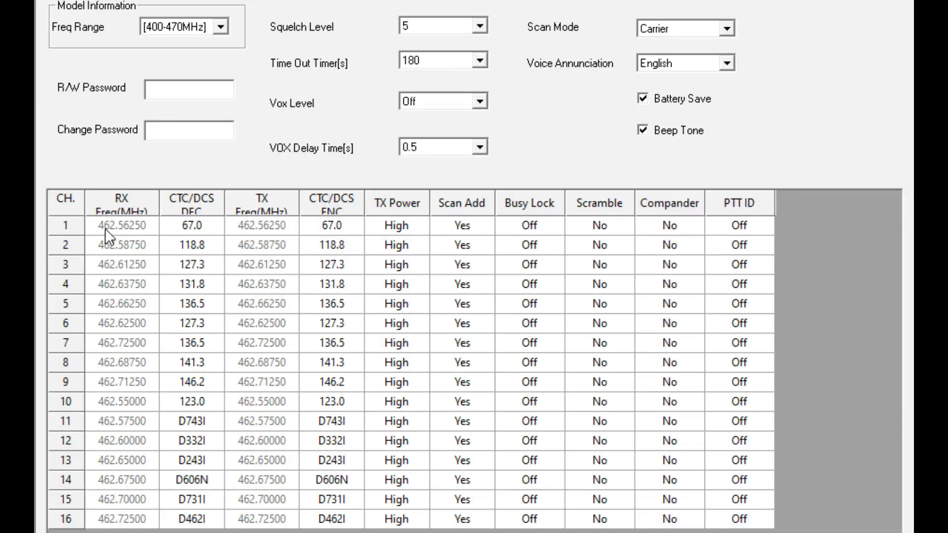
- Set channel 1's CTC/DCS decode tone to OFF and keep TX power high, busy lock off
click(121, 225)
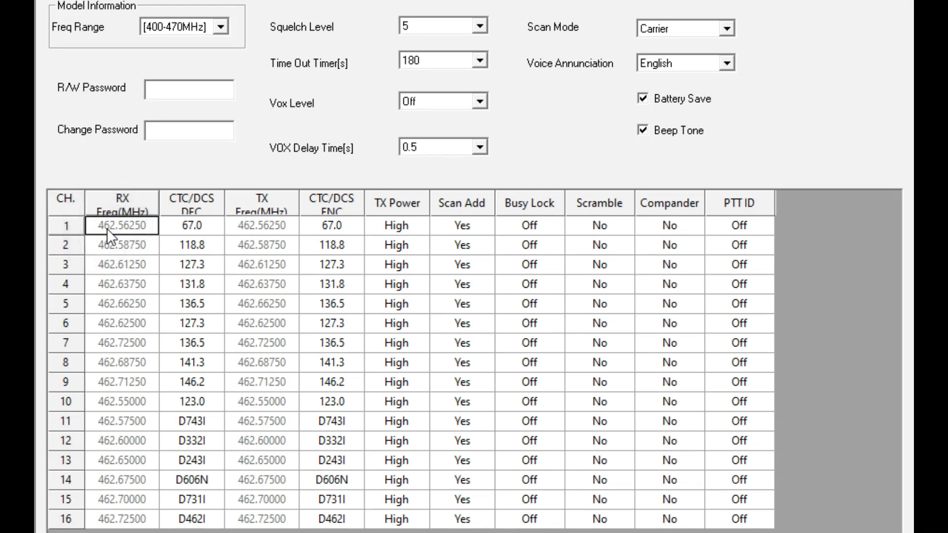
mouse_move(202, 235)
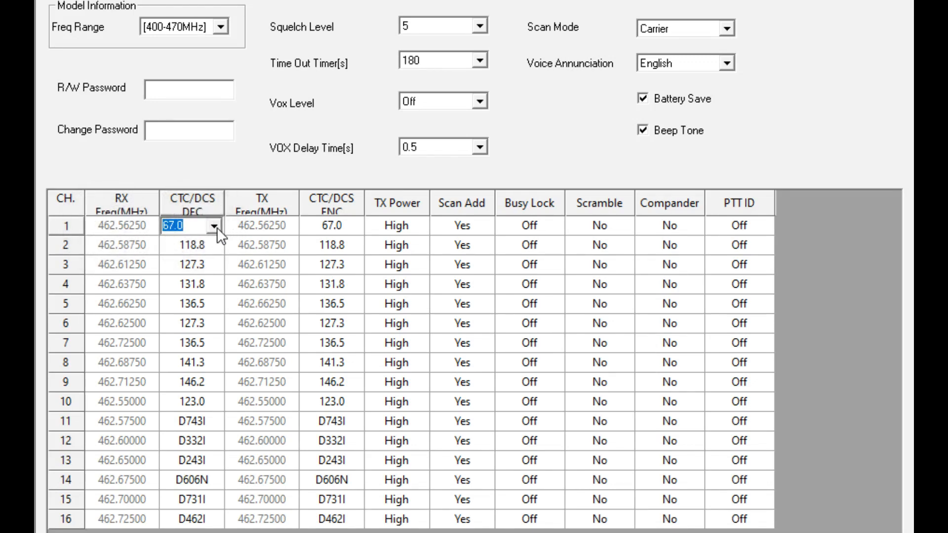
click(218, 225)
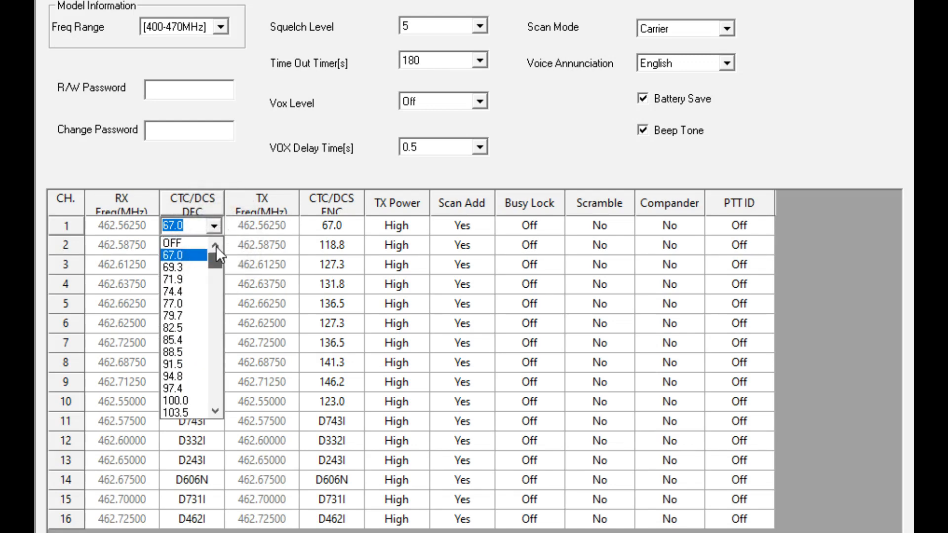
click(173, 243)
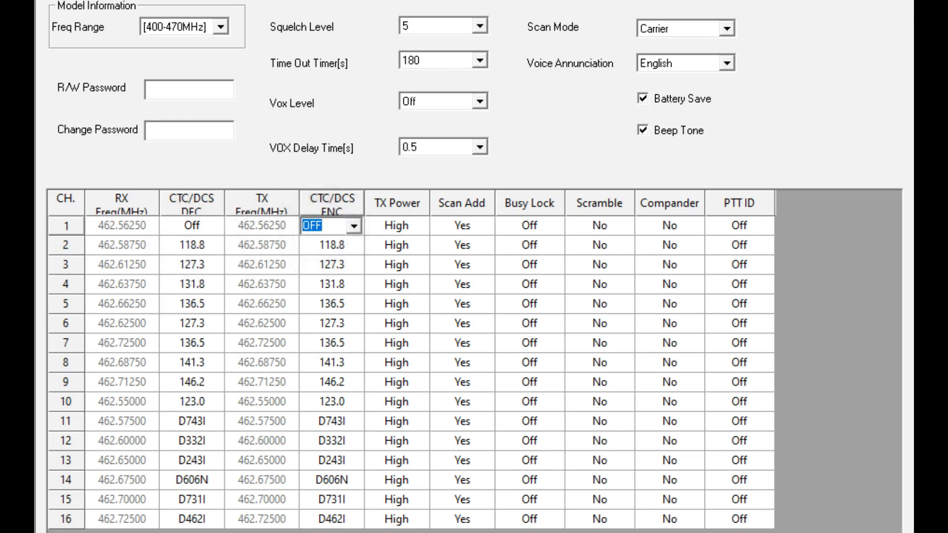
click(398, 225)
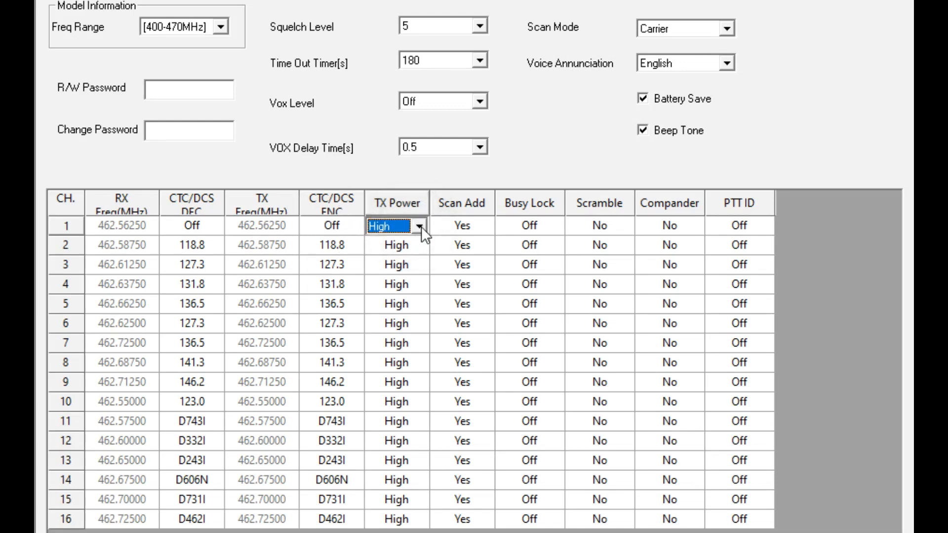
mouse_move(390, 233)
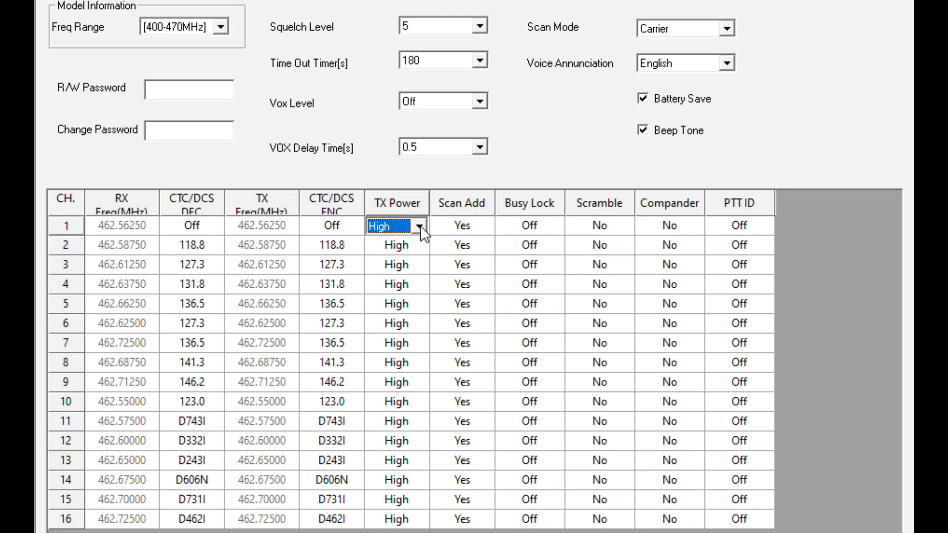
mouse_move(510, 241)
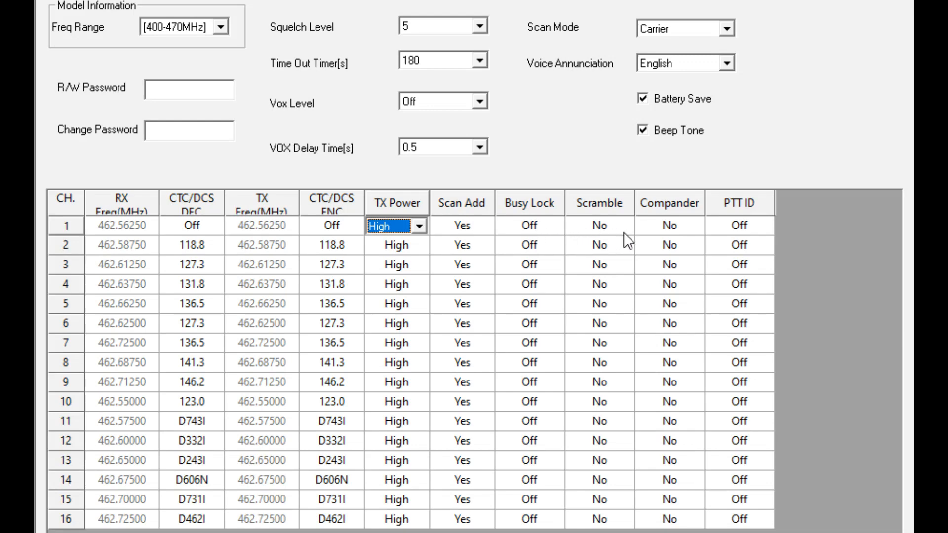
mouse_move(529, 233)
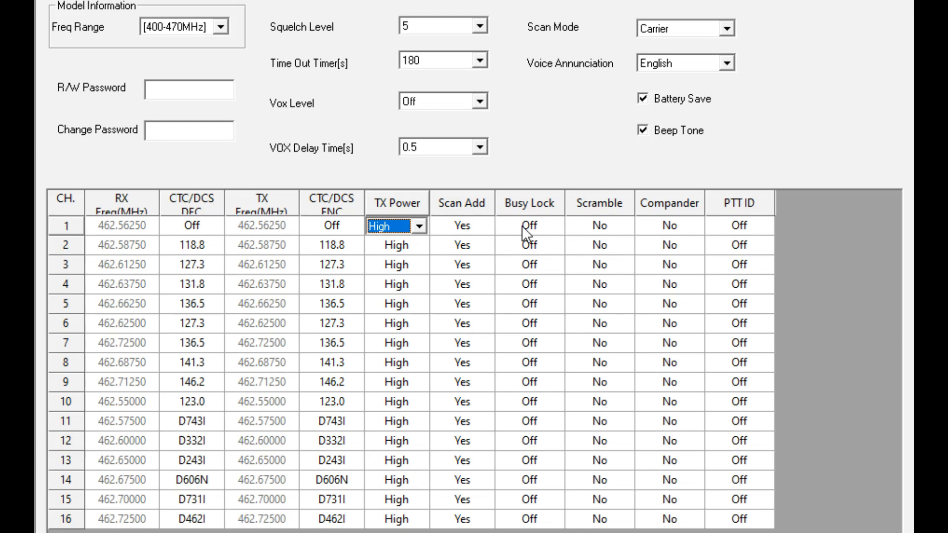
mouse_move(542, 235)
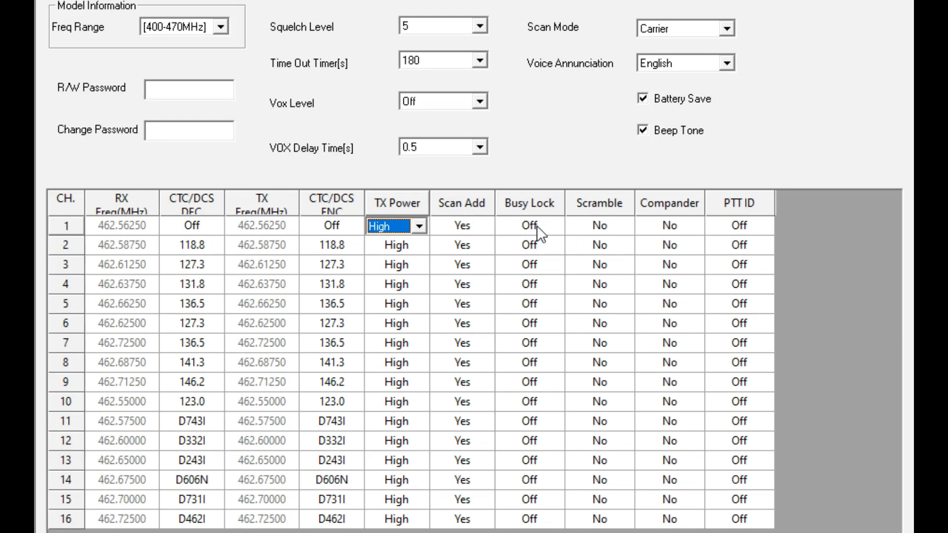
click(552, 225)
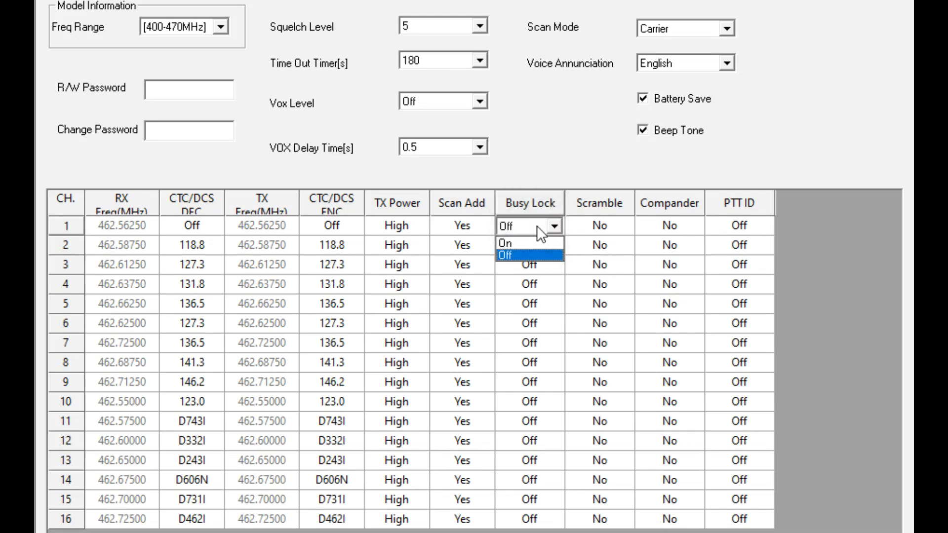
click(521, 264)
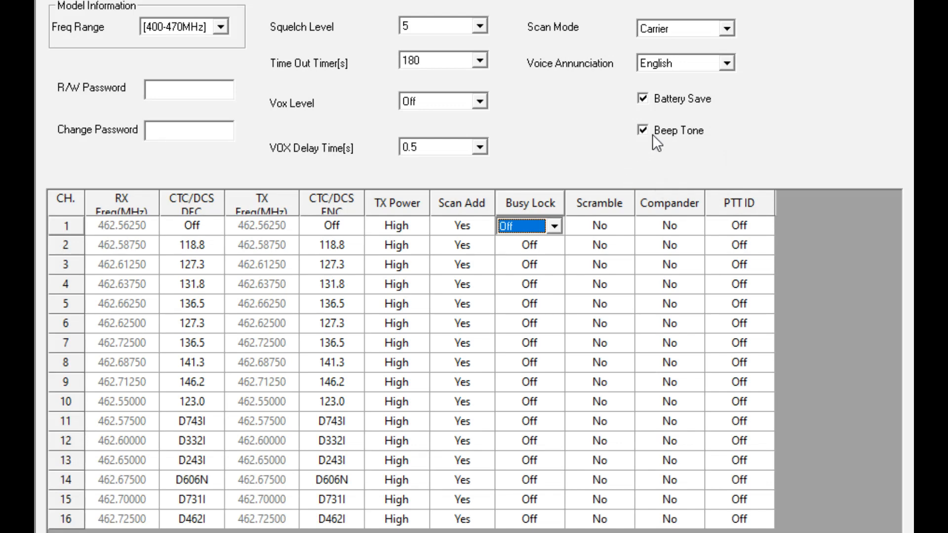
mouse_move(648, 103)
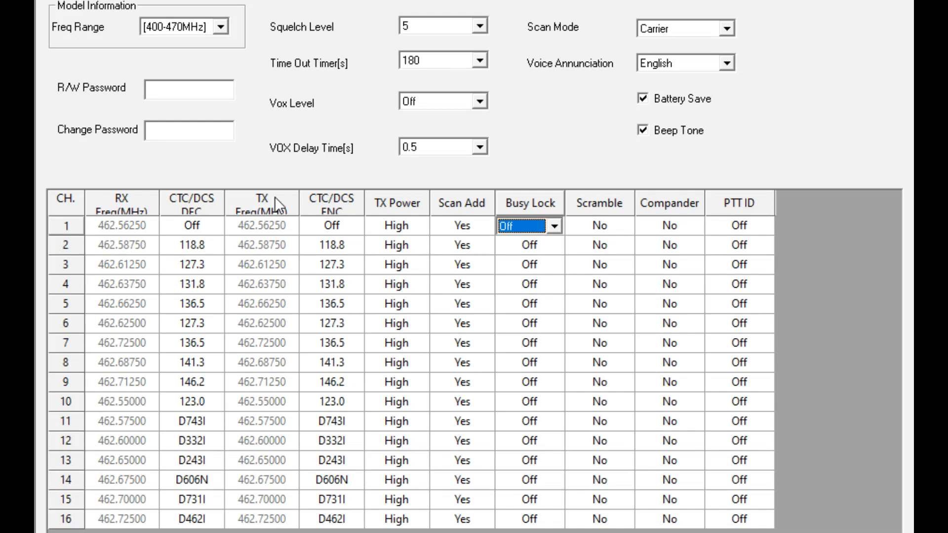
mouse_move(224, 231)
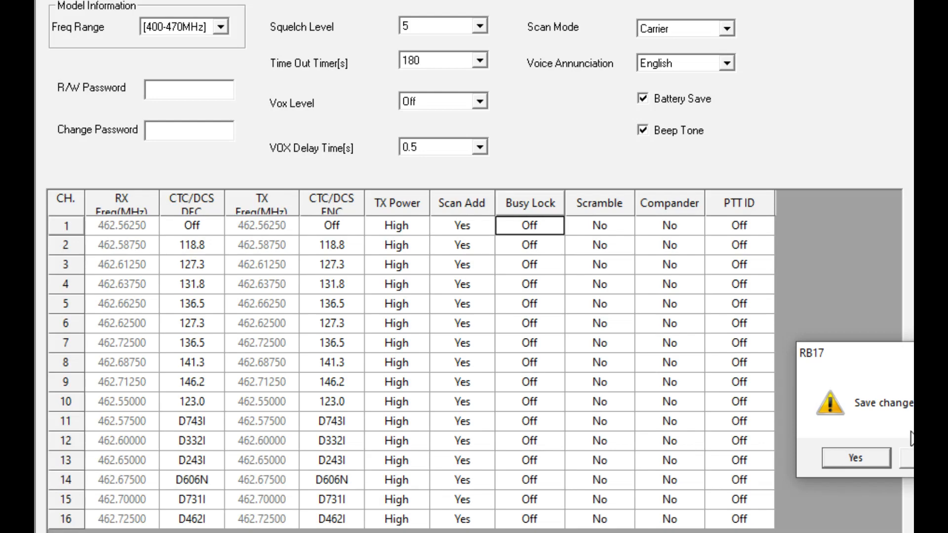
click(853, 457)
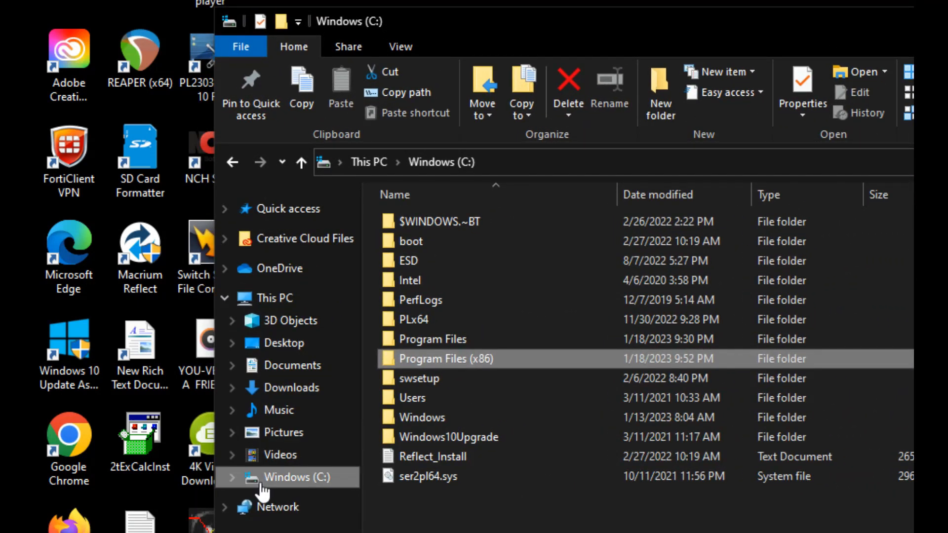
mouse_move(441, 374)
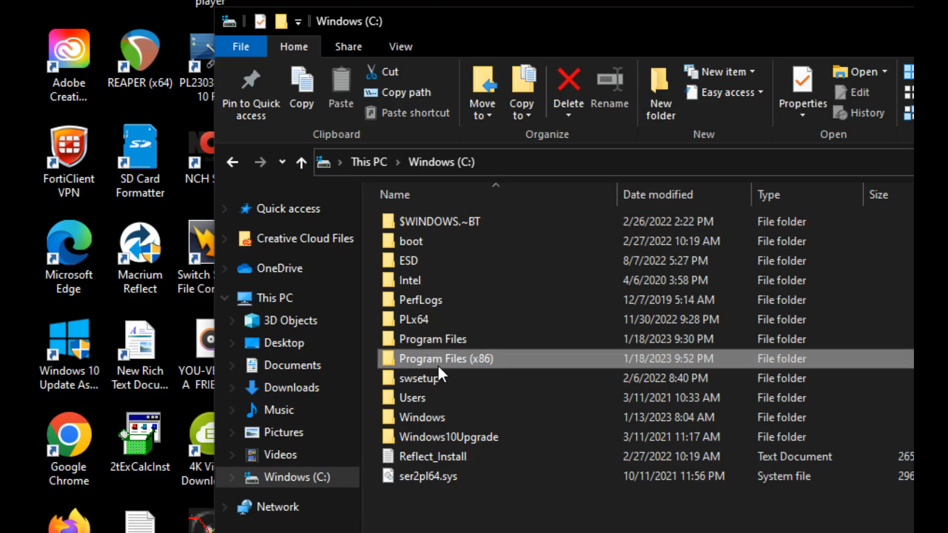
mouse_move(430, 363)
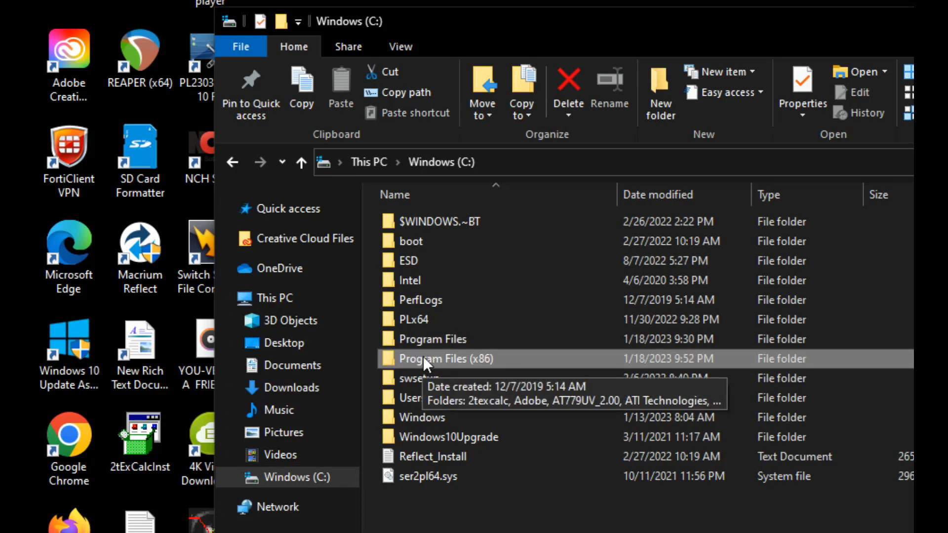
- Browse to C:\Program Files (x86)\RB17 and open its setup text document
double_click(446, 359)
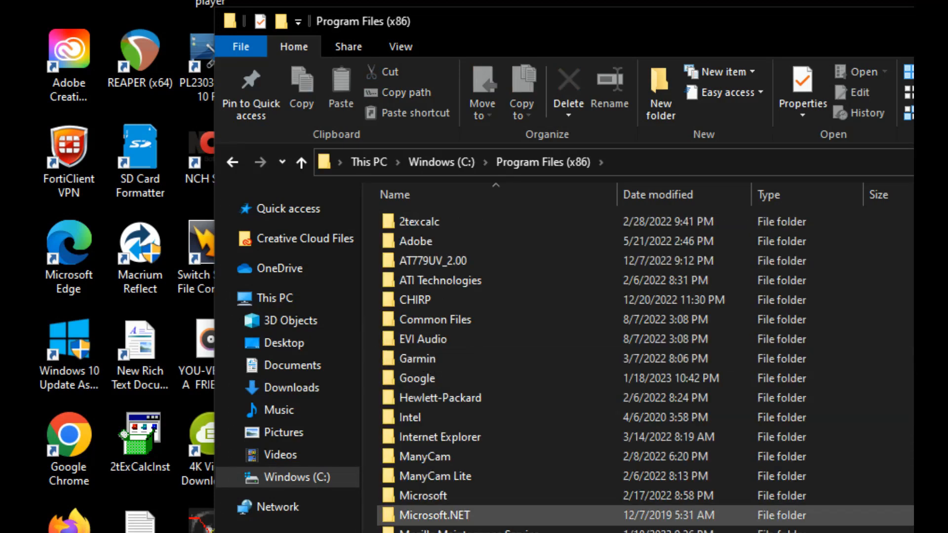
scroll(down, 3)
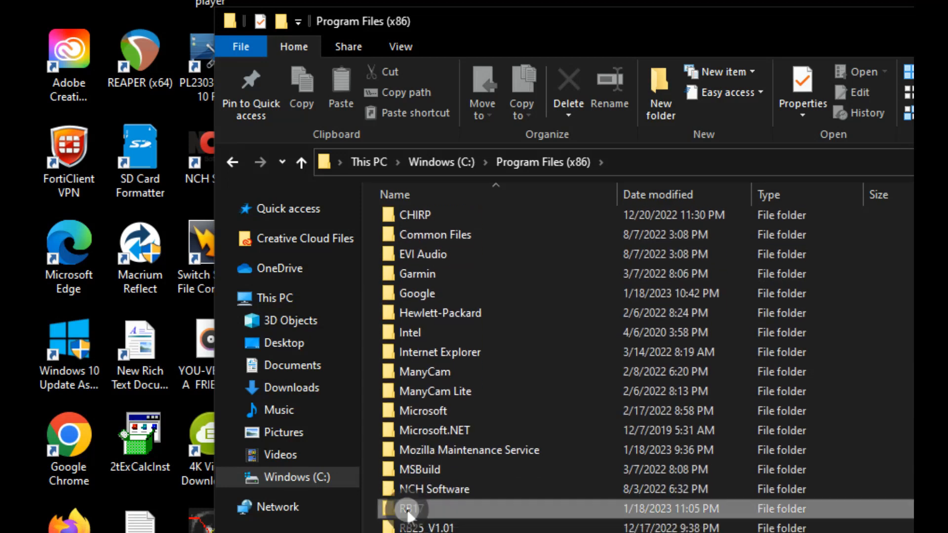
double_click(412, 508)
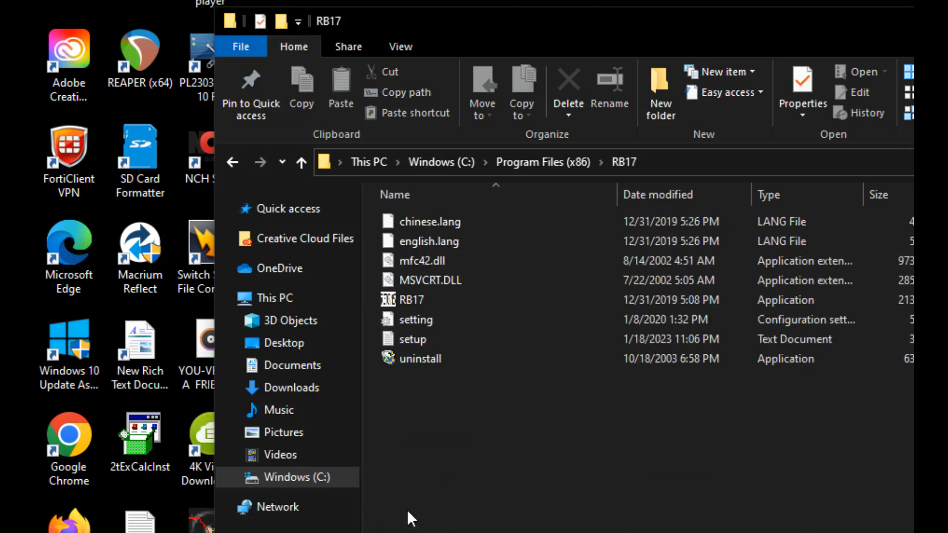
mouse_move(423, 521)
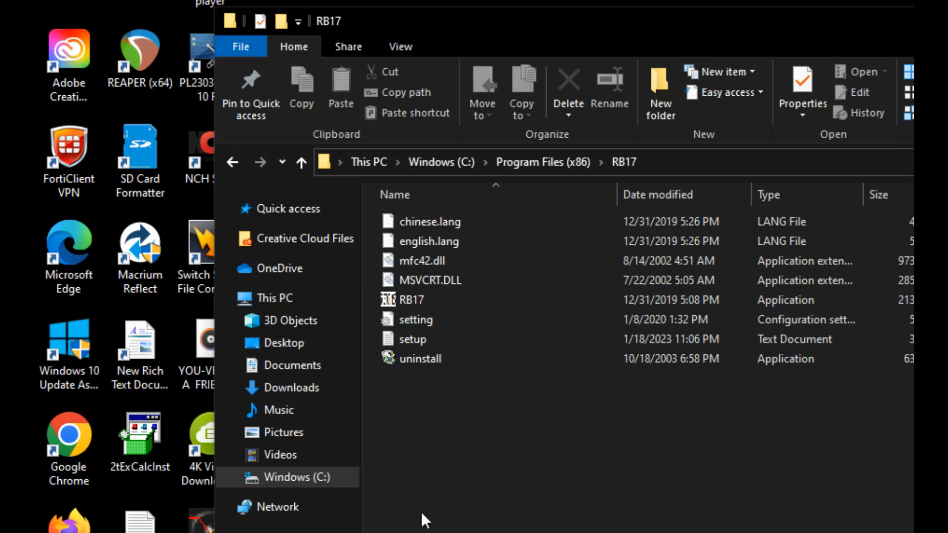
click(413, 339)
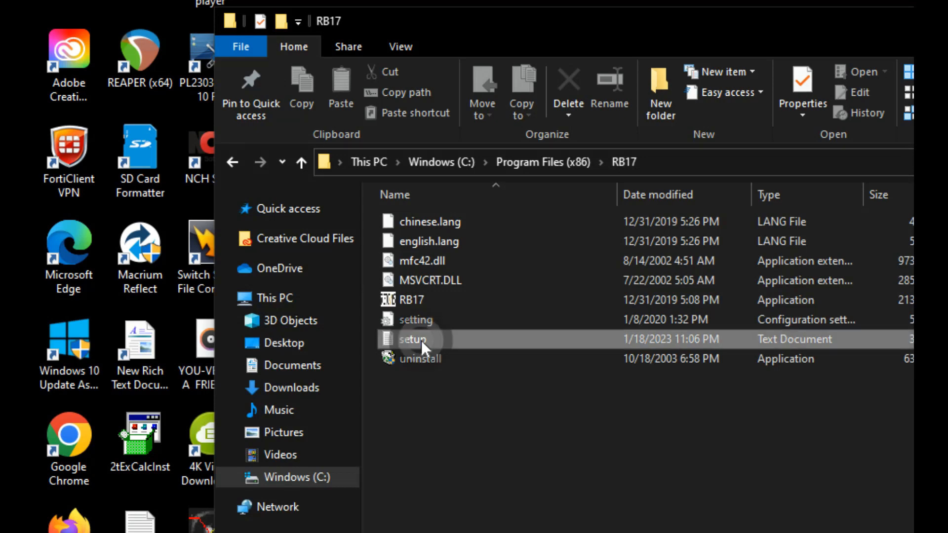
double_click(411, 338)
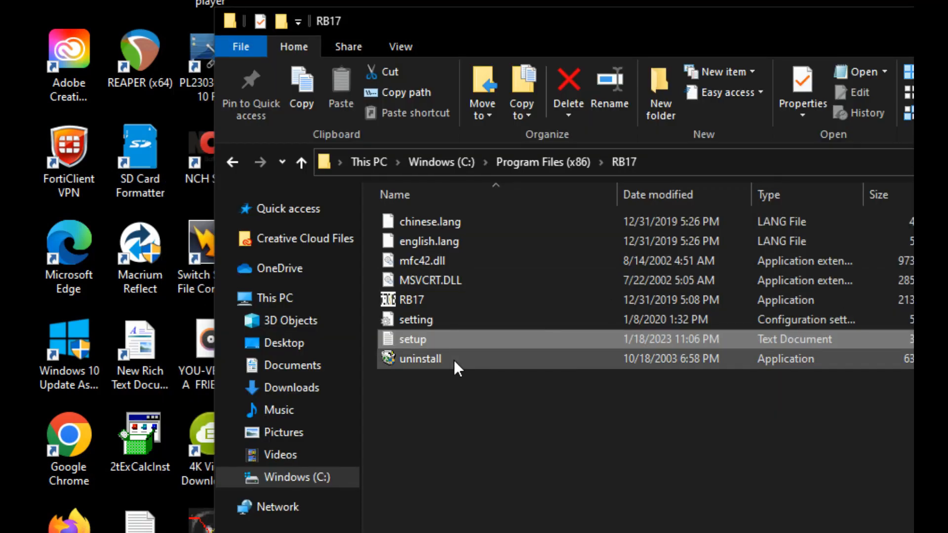
mouse_move(479, 366)
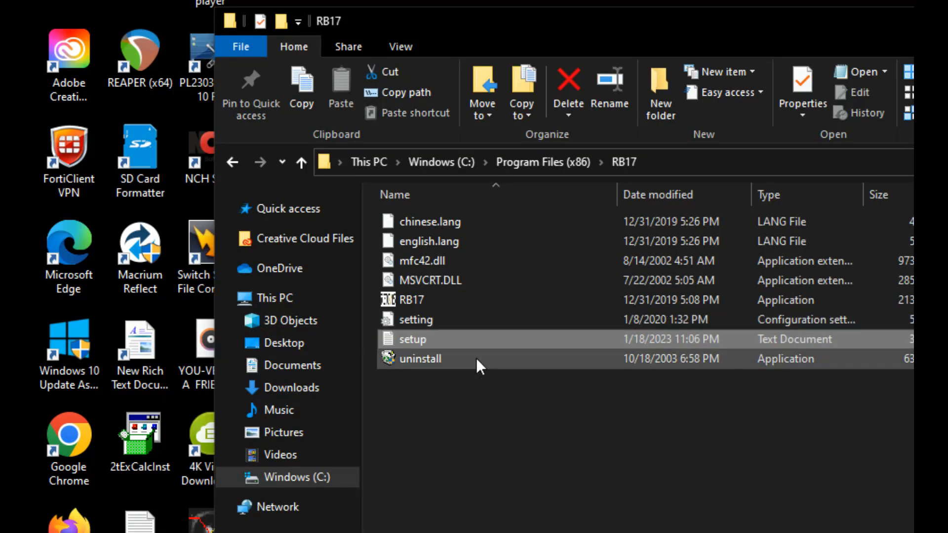
mouse_move(416, 319)
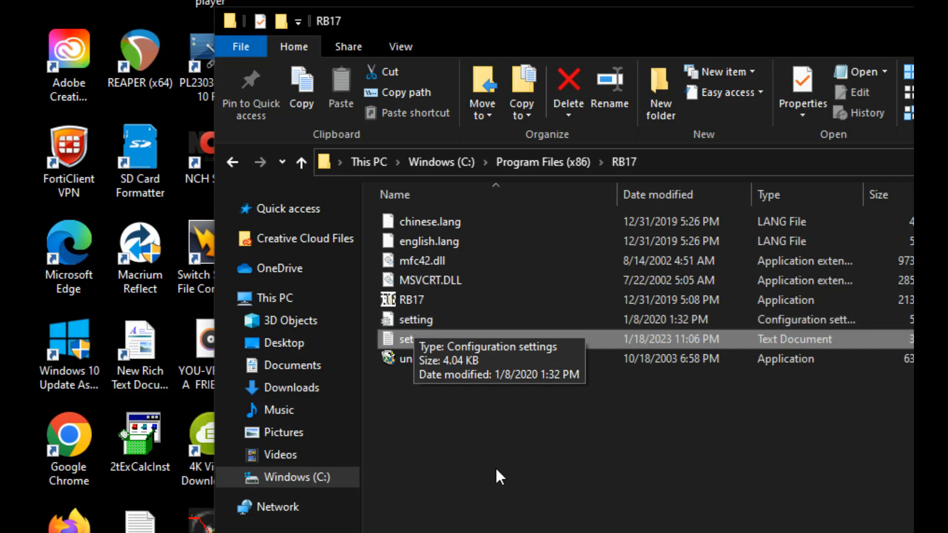
mouse_move(430, 319)
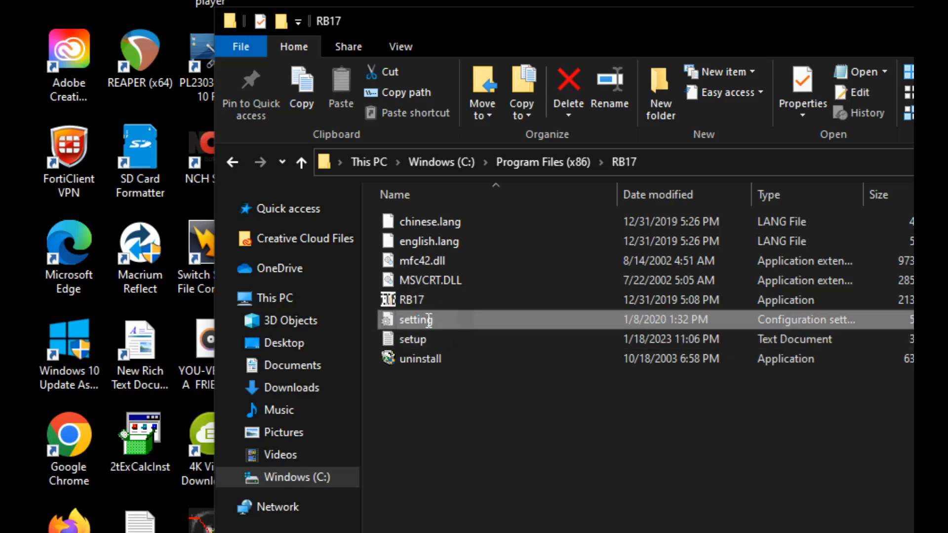
- Open the RB17 setting file in Notepad and focus its text for editing
double_click(415, 319)
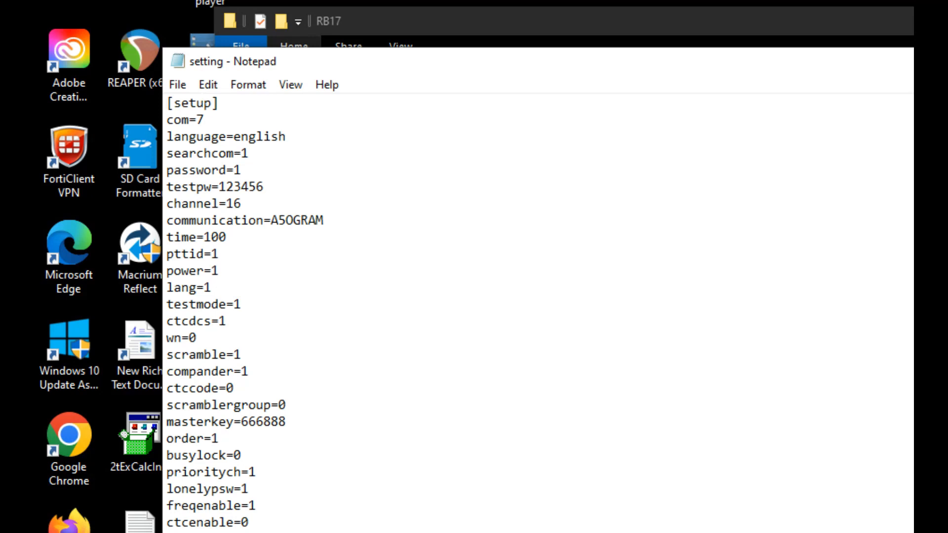
click(168, 102)
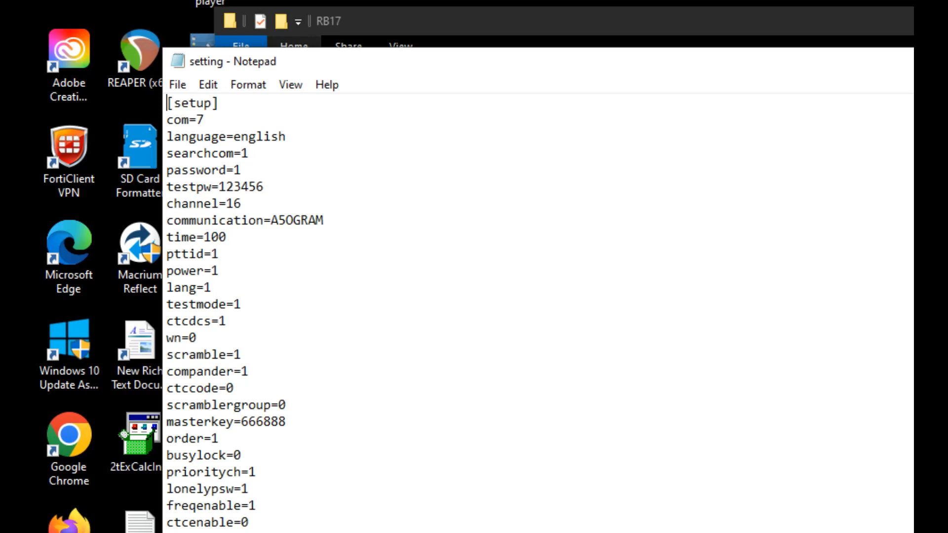
- Change freqenable from 1 to 0 in the RB17 setting file
key(Backspace)
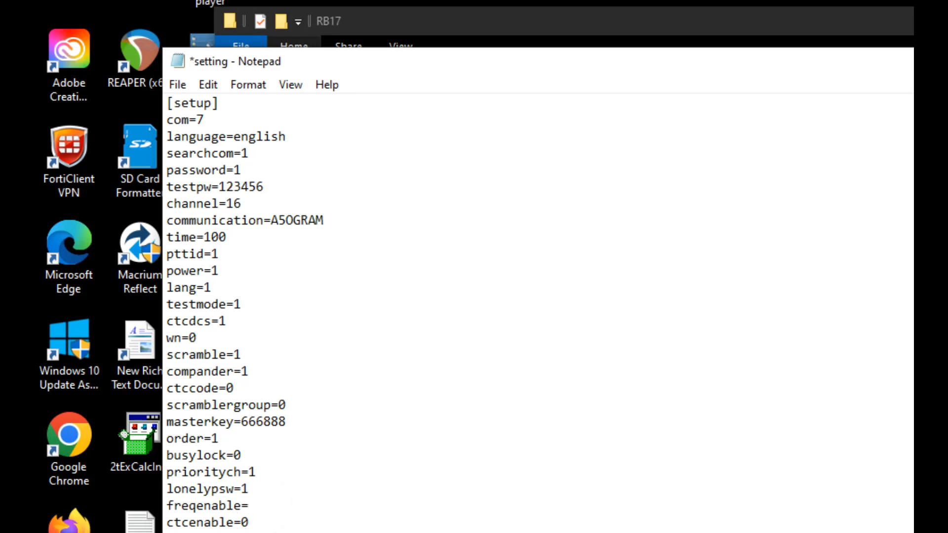
click(247, 505)
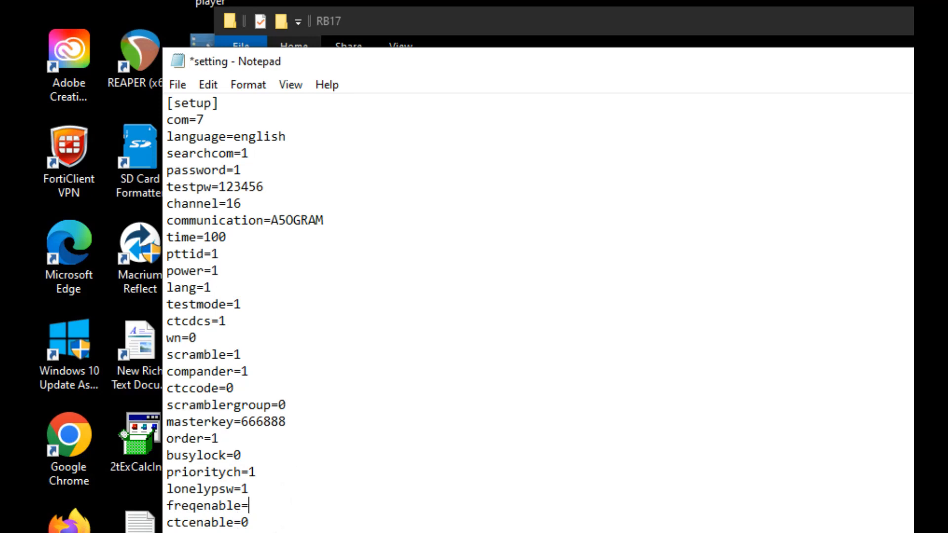
text(0)
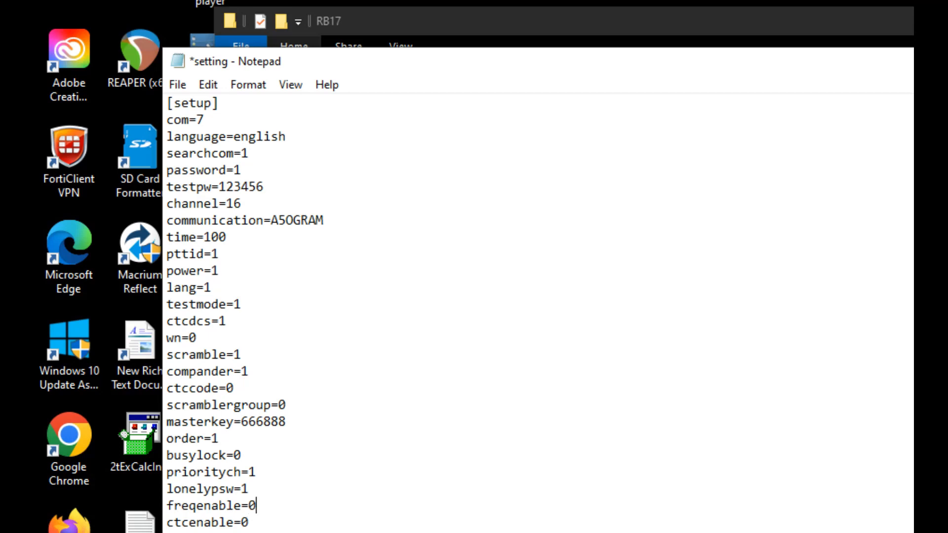
click(177, 84)
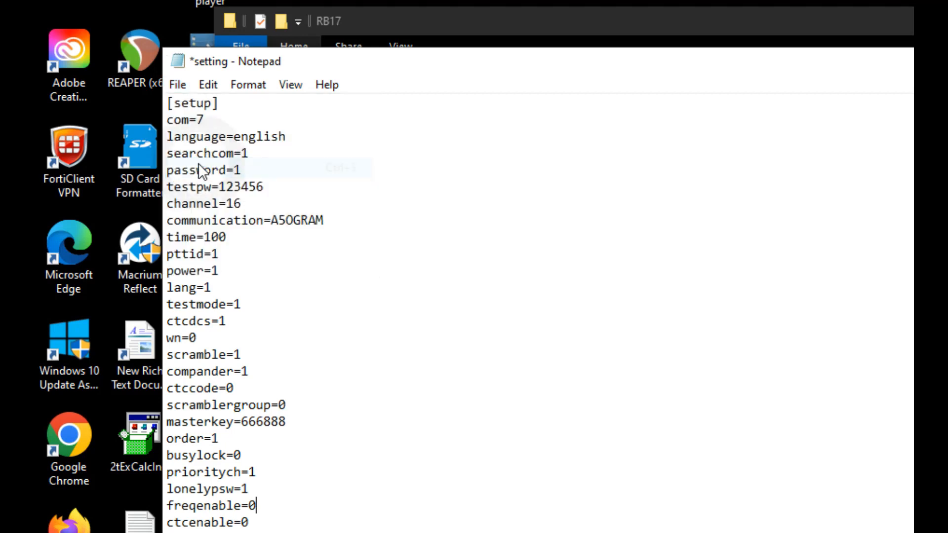
- Attempt to save the setting file and dismiss the no-permission error
click(177, 84)
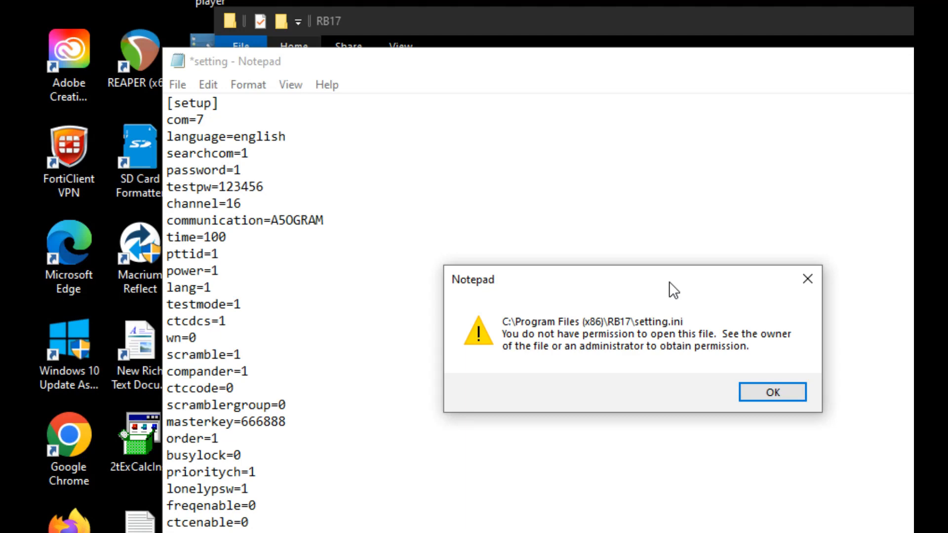
click(772, 392)
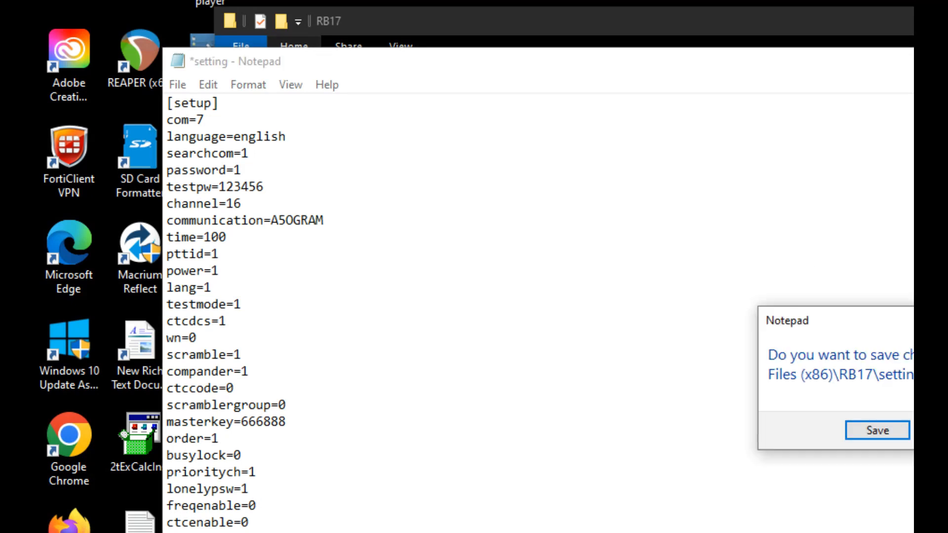
- Discard the unsaved Notepad edit and select the setting file in the RB617 folder
click(876, 431)
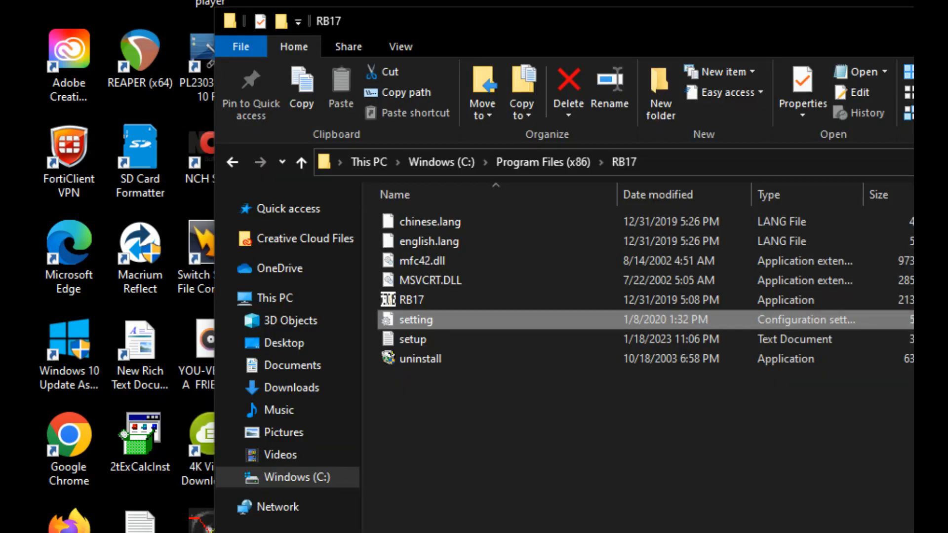
mouse_move(553, 222)
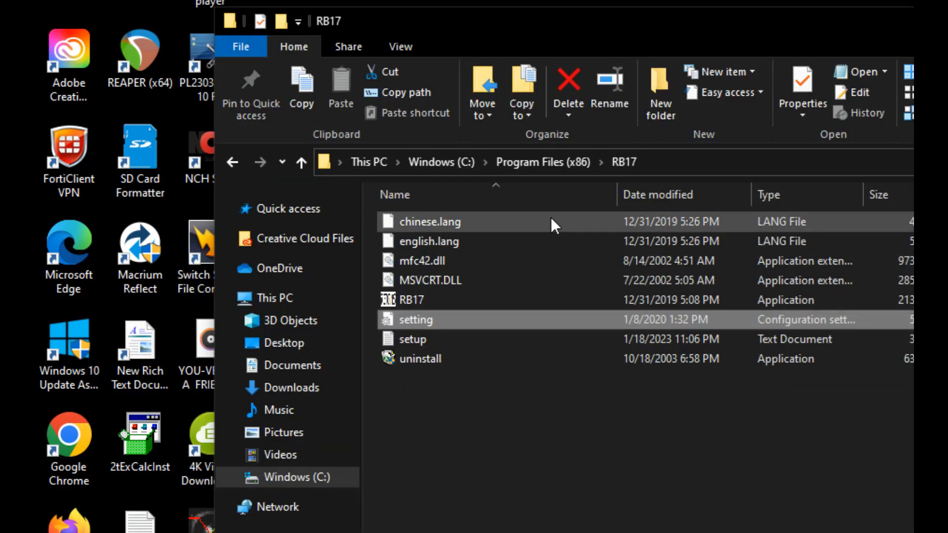
mouse_move(430, 329)
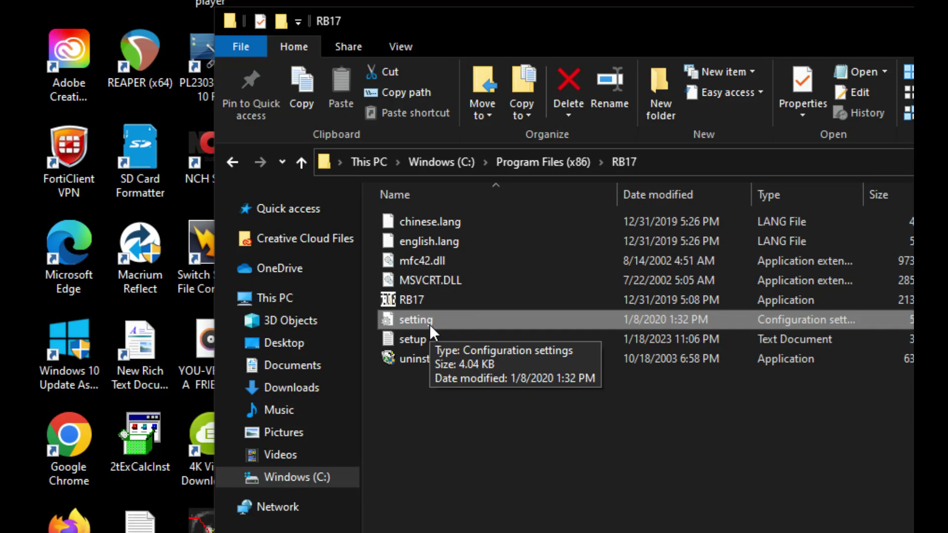
mouse_move(432, 331)
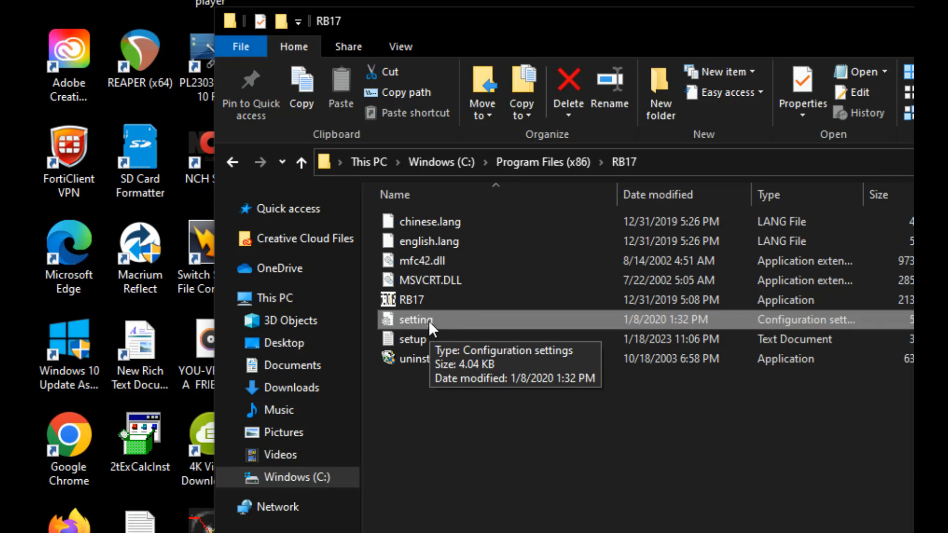
mouse_move(445, 327)
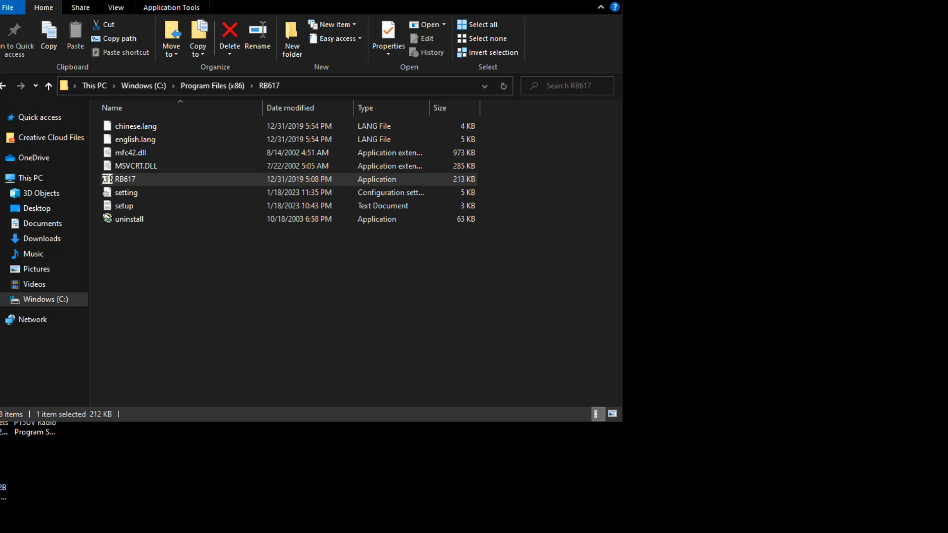
mouse_move(34, 285)
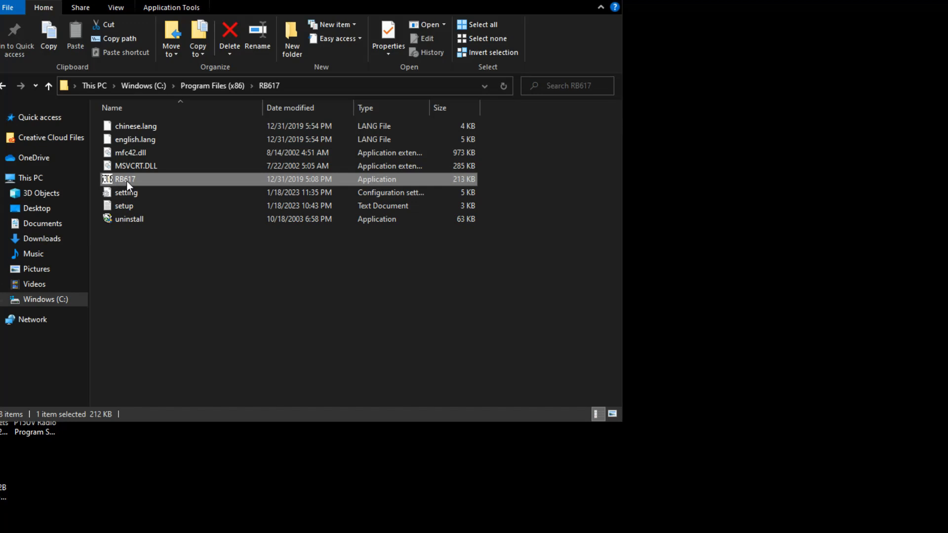
click(125, 193)
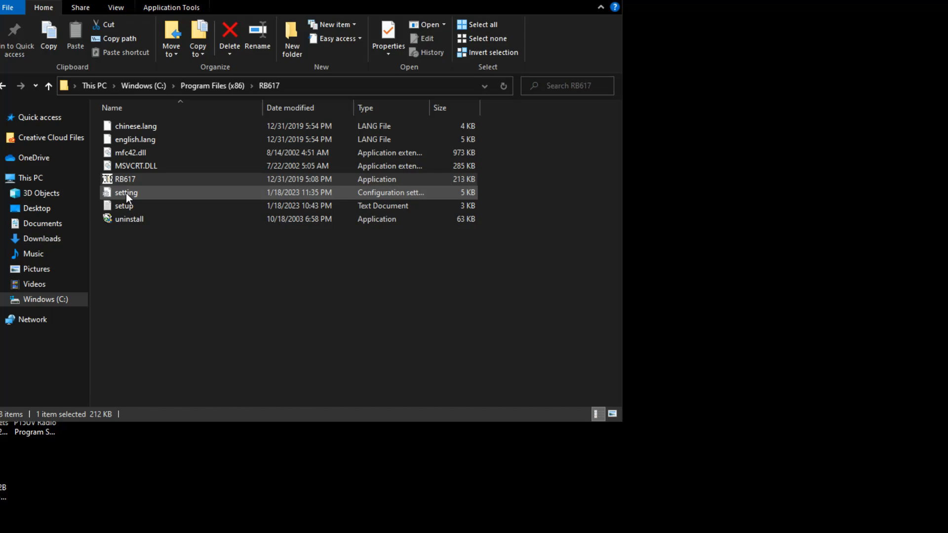
click(126, 193)
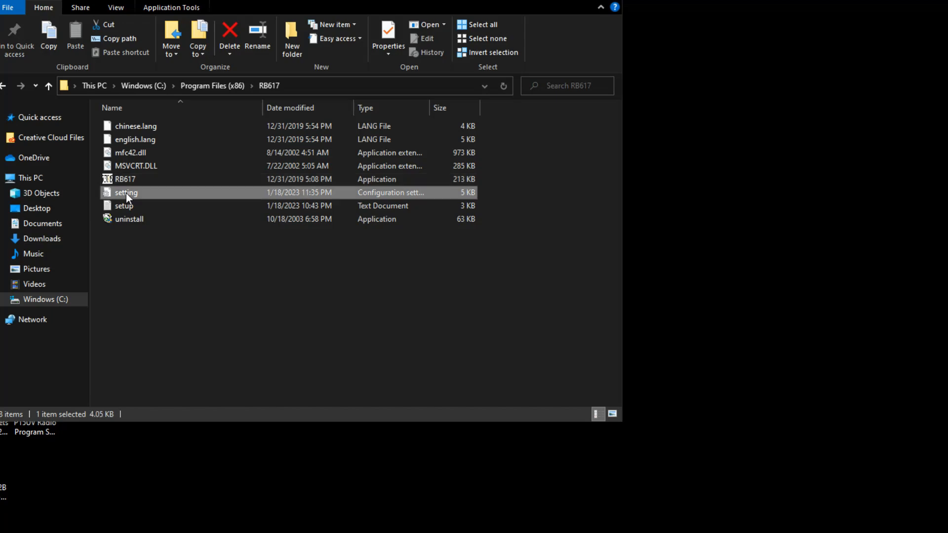
- Edit setting.ini in Notepad++ so freqenable reads 0
right_click(126, 193)
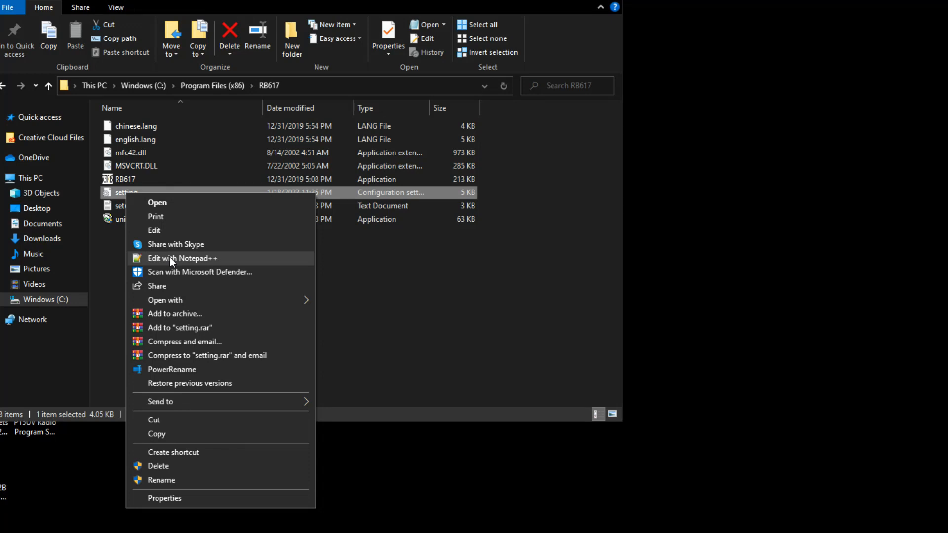
click(182, 258)
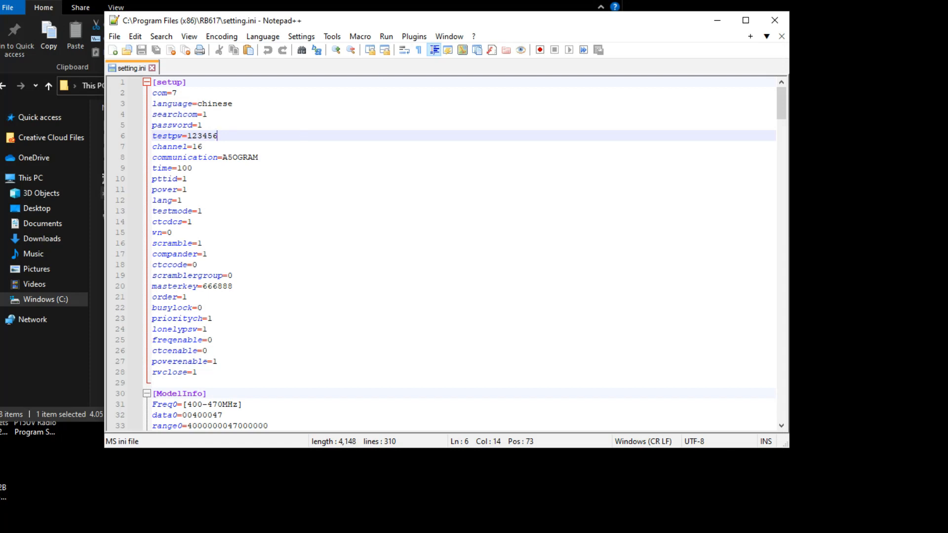
click(206, 340)
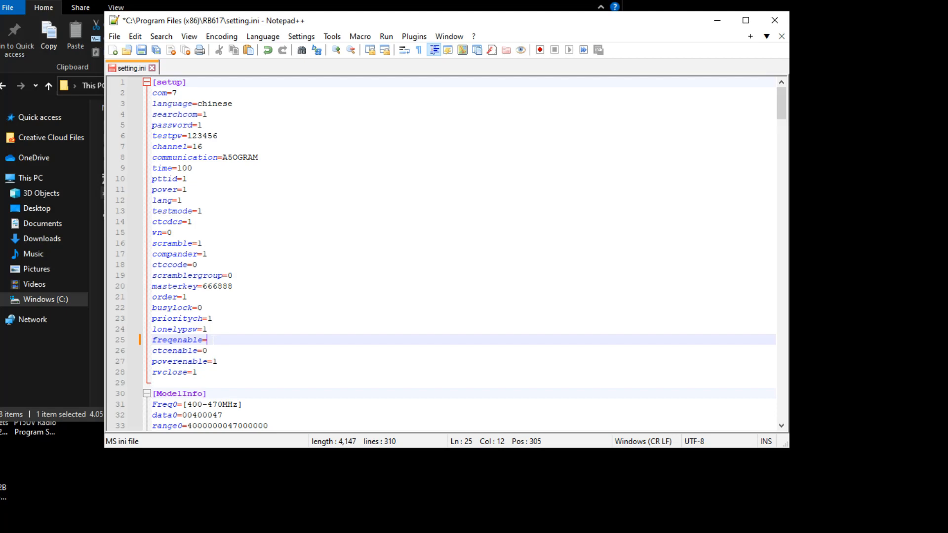
text(1)
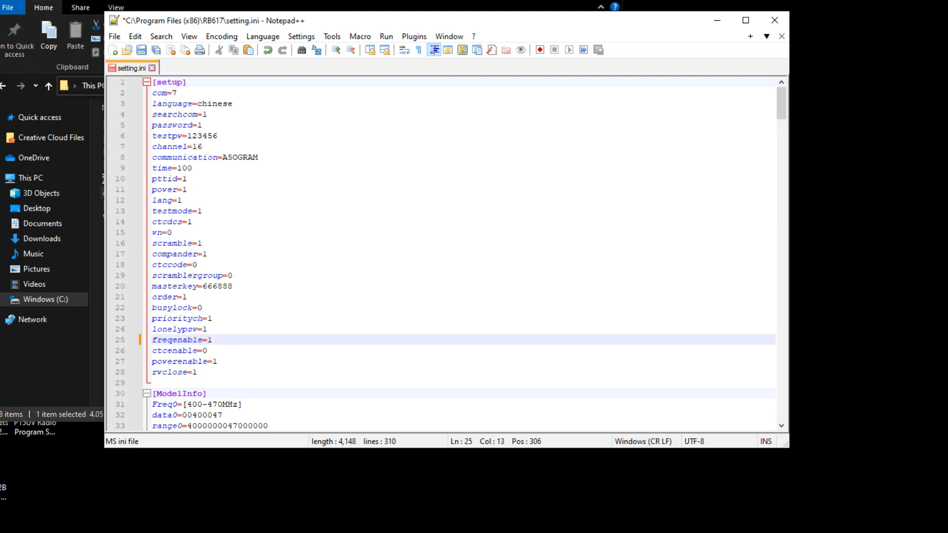
key(Backspace)
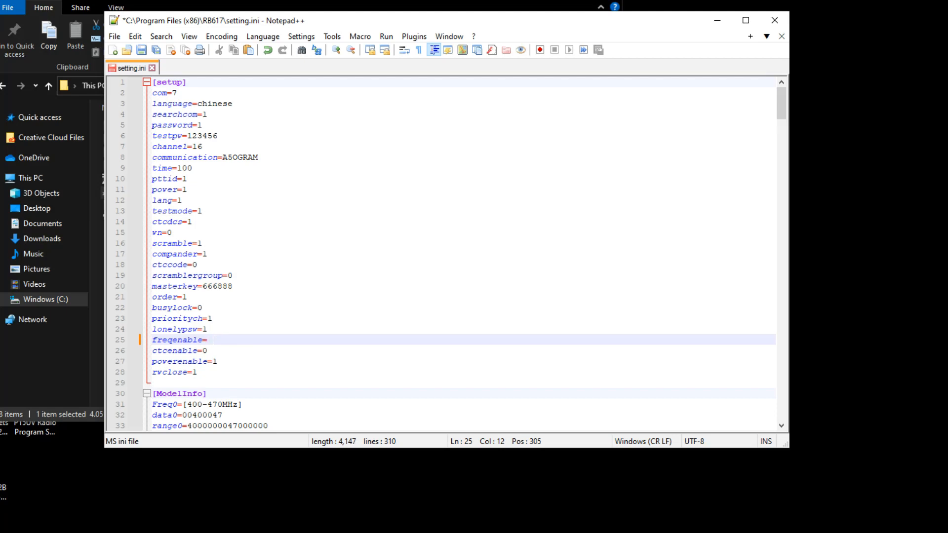
text(0)
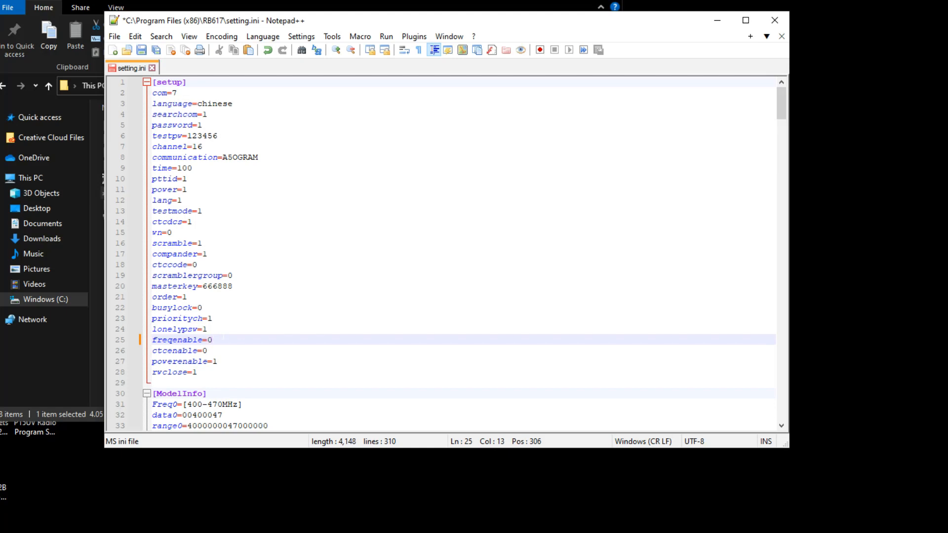
- Save setting.ini with freqenable=0, relaunching Notepad++ as administrator to write it
click(115, 36)
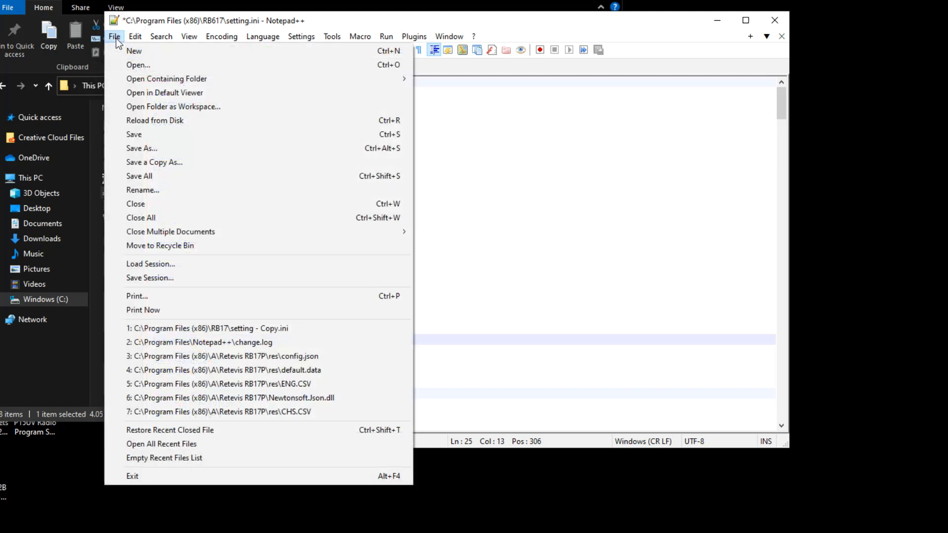
click(134, 135)
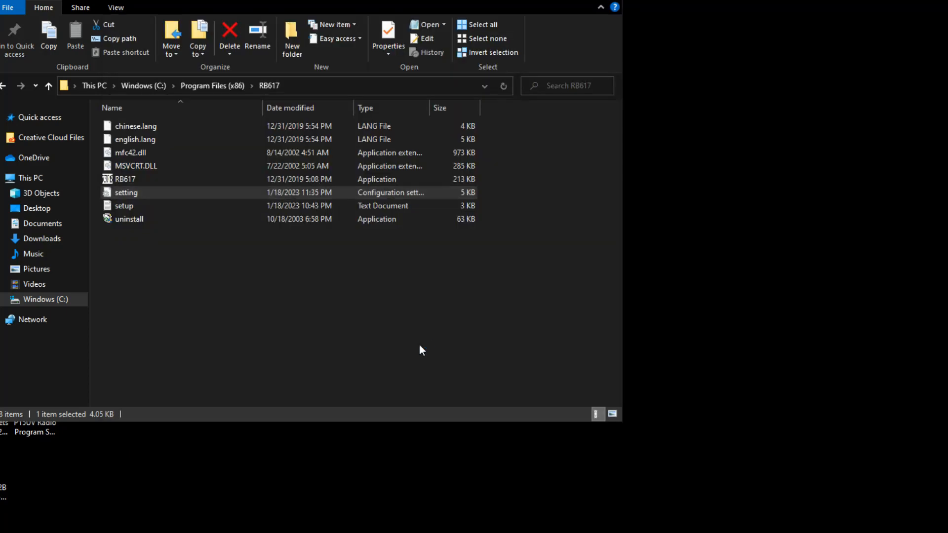
double_click(127, 193)
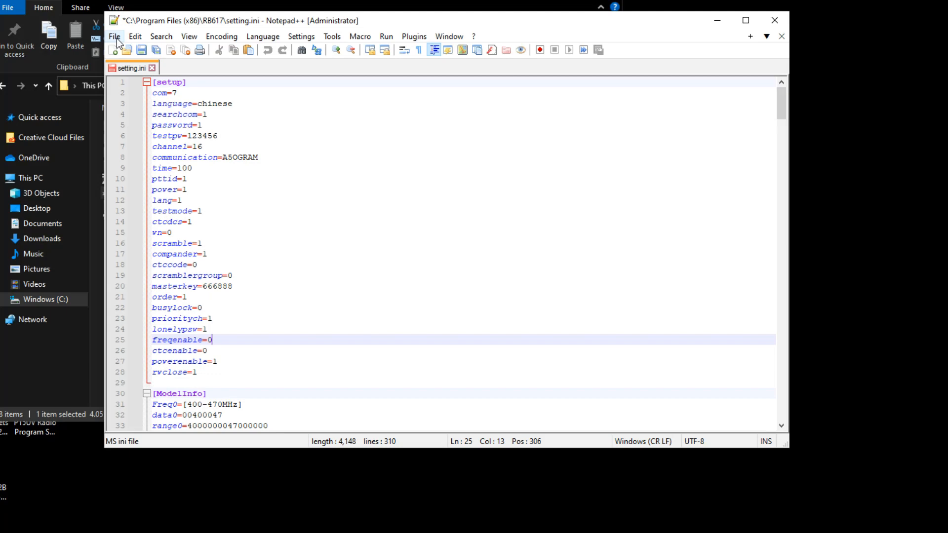
click(115, 37)
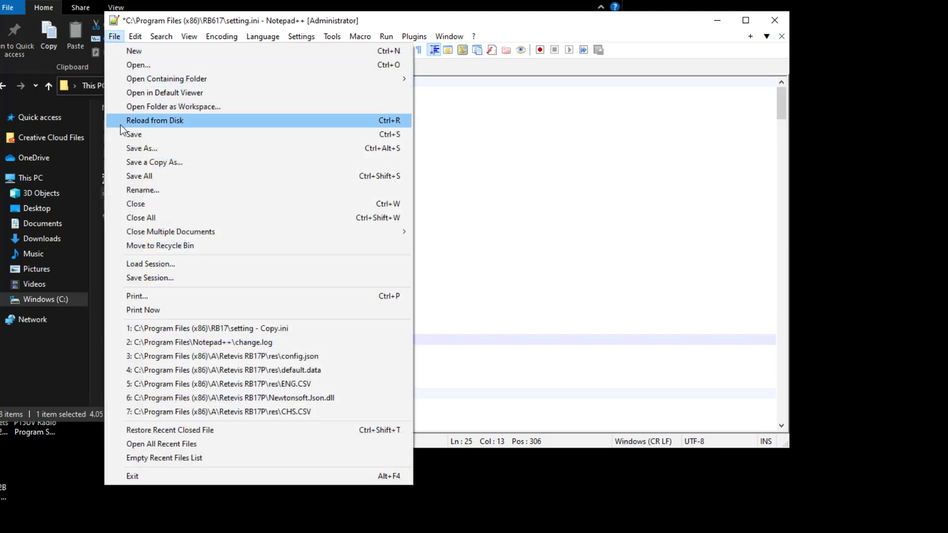
mouse_move(134, 134)
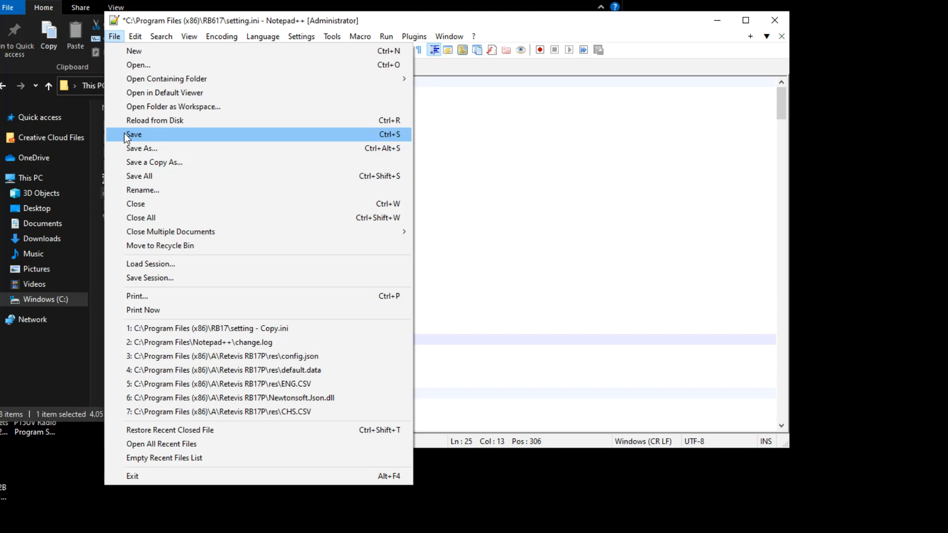
click(133, 134)
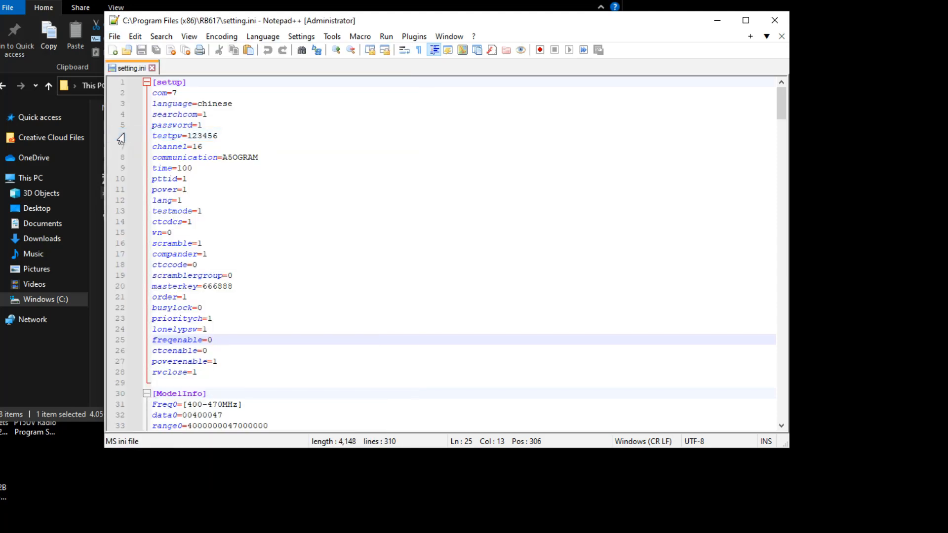
click(114, 36)
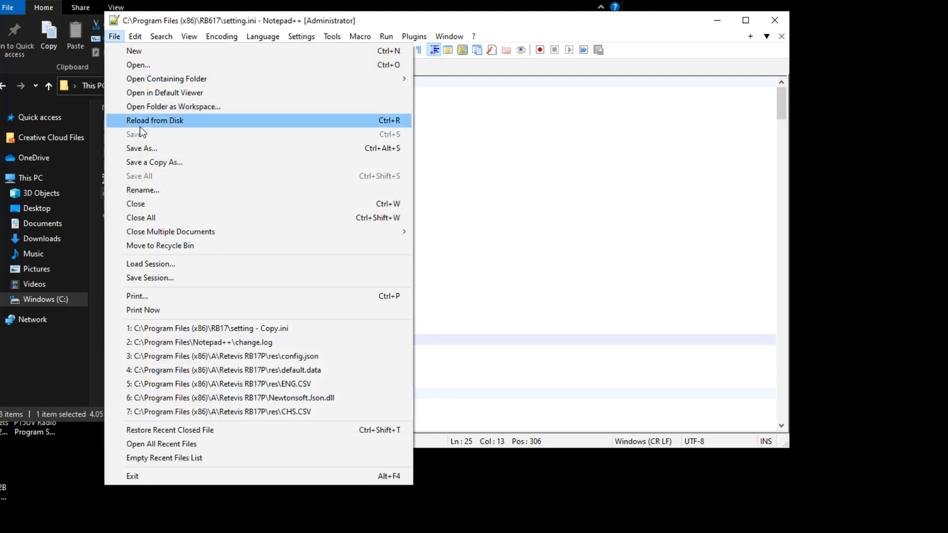
mouse_move(466, 131)
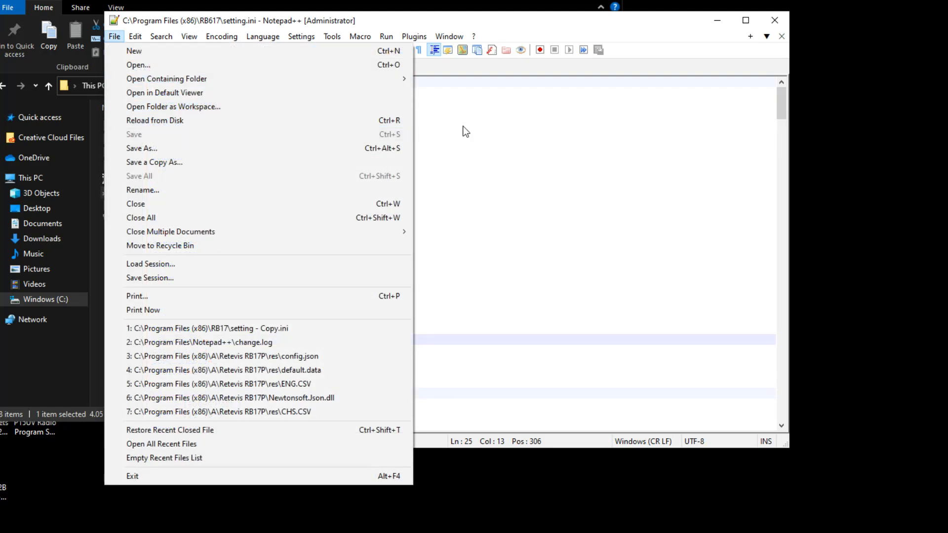
- Launch the RB617 application from its program folder to show the 16-channel table
click(165, 79)
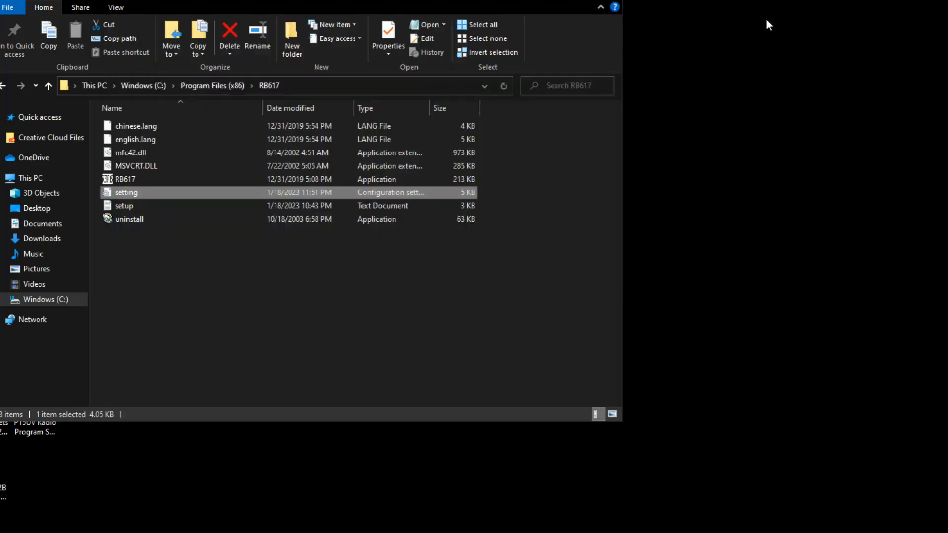
mouse_move(151, 148)
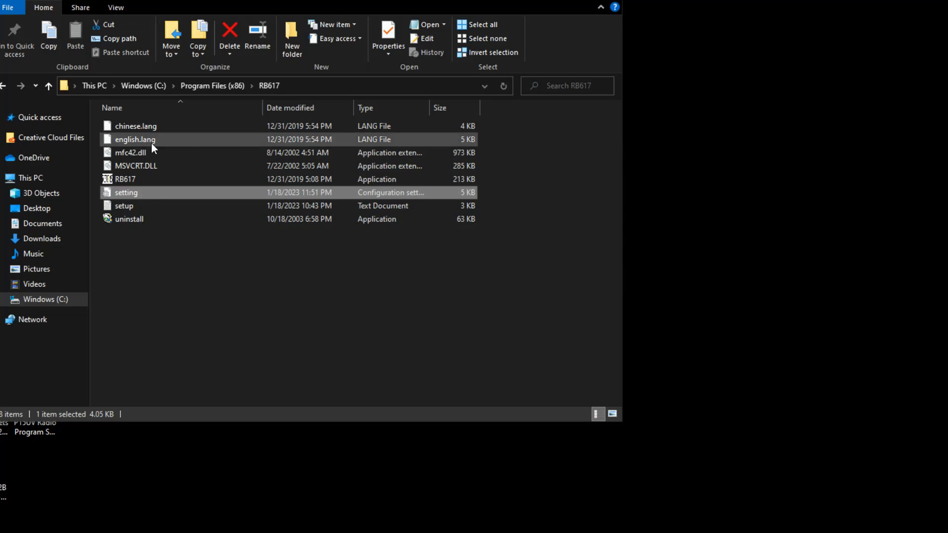
click(125, 178)
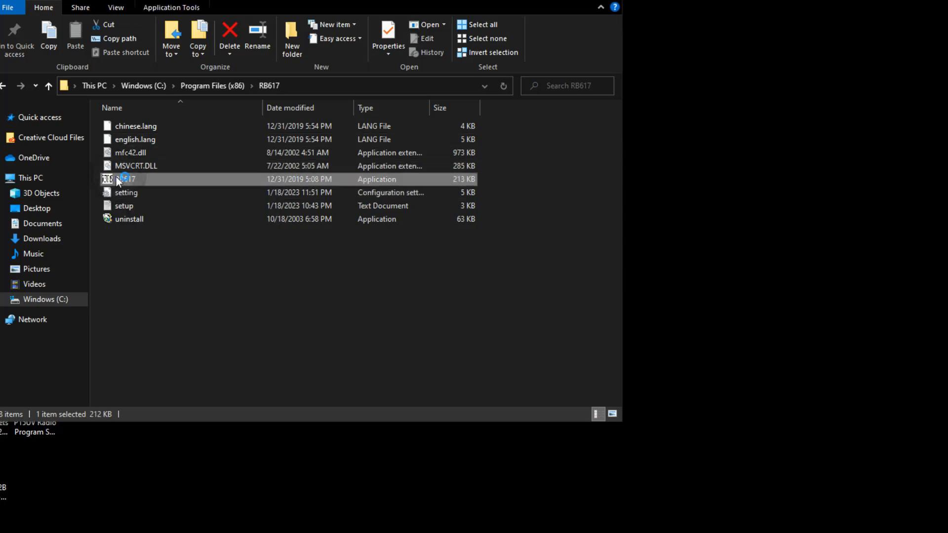
double_click(125, 178)
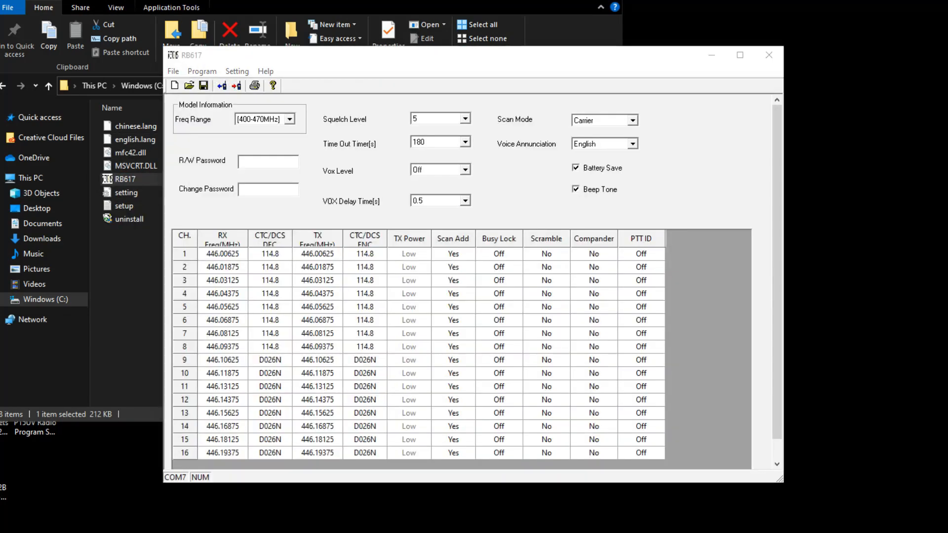
mouse_move(224, 171)
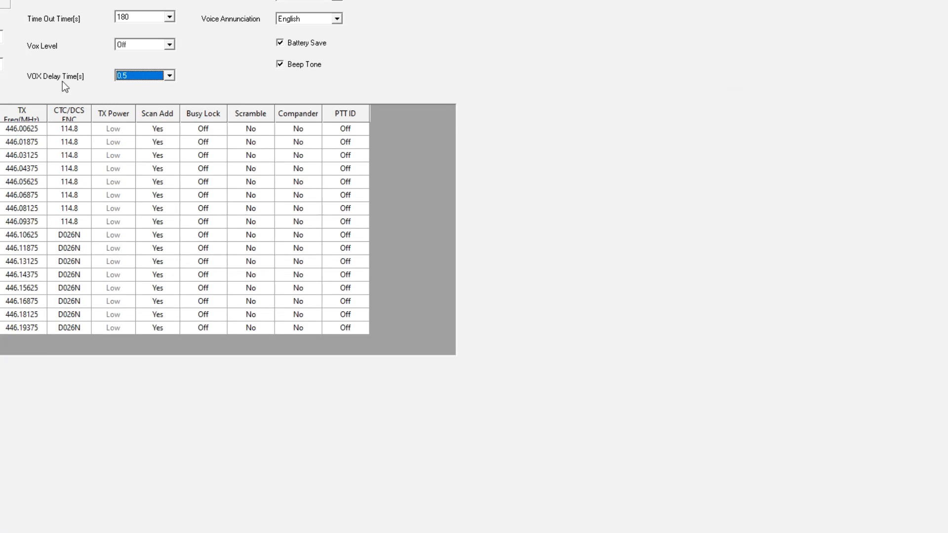
mouse_move(484, 72)
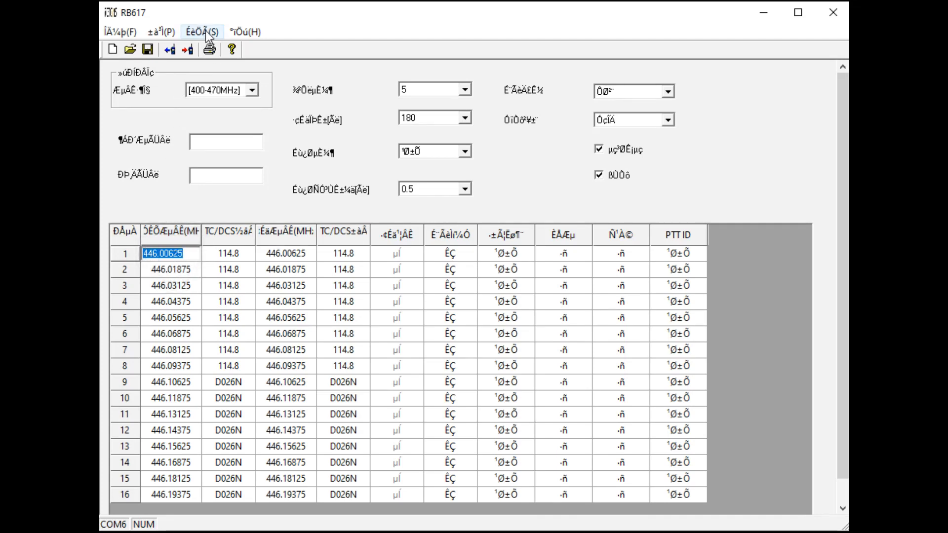
mouse_move(271, 43)
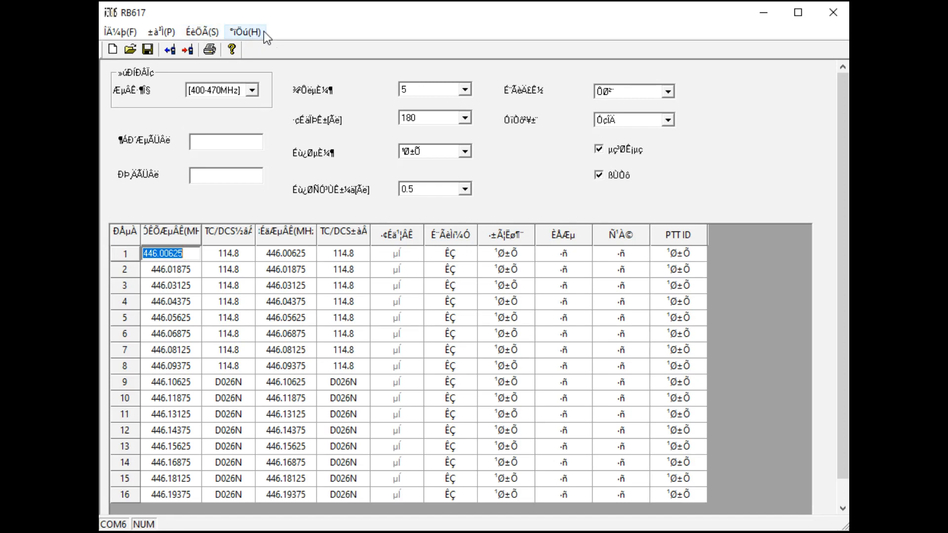
mouse_move(202, 31)
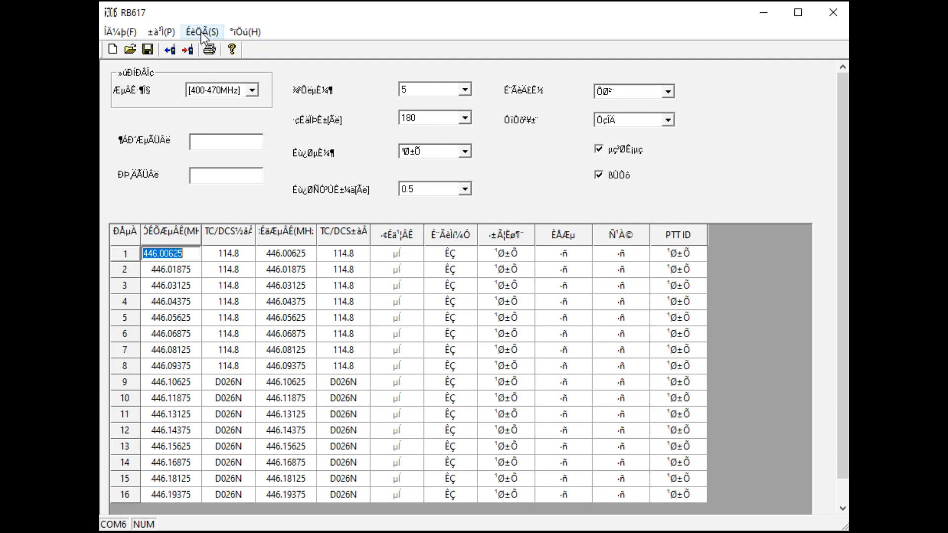
- Set the RB617 interface language to English via Setting > Language
click(203, 32)
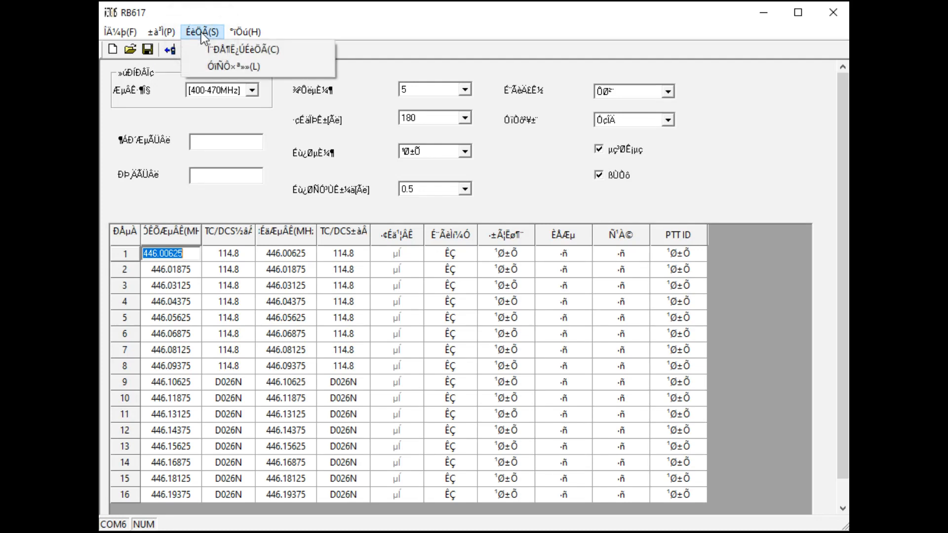
mouse_move(235, 66)
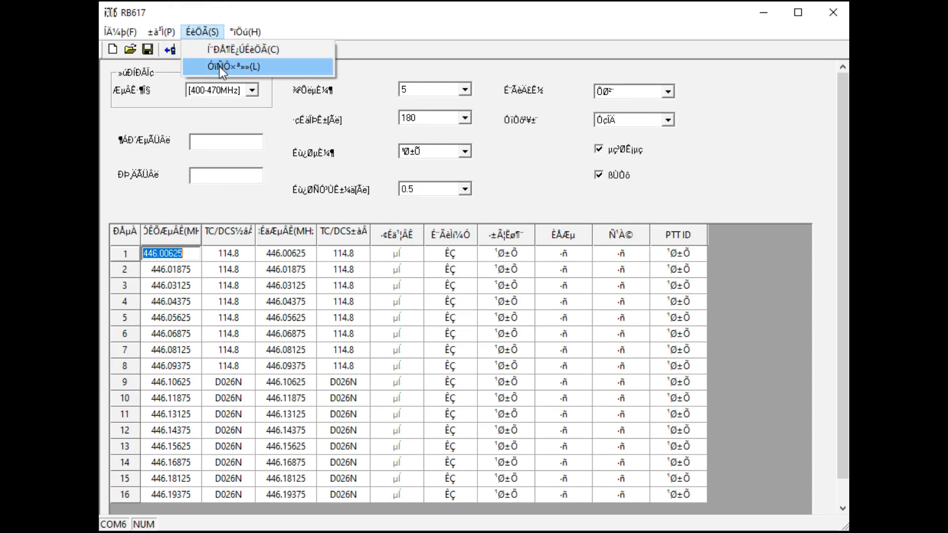
click(227, 66)
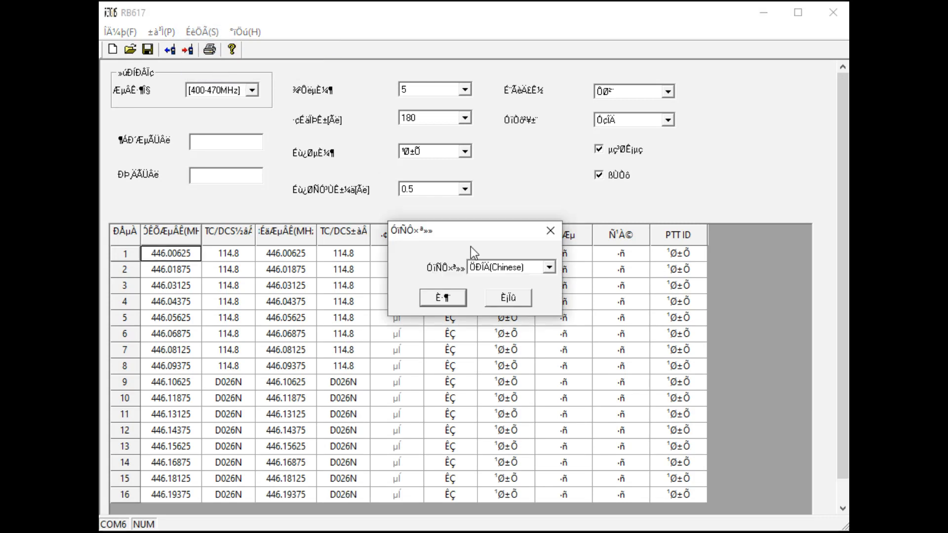
click(547, 268)
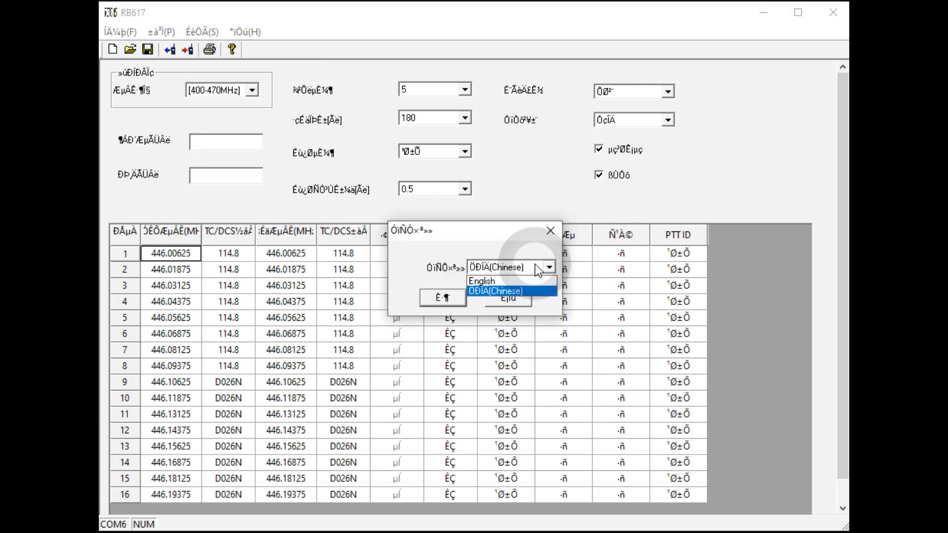
click(481, 280)
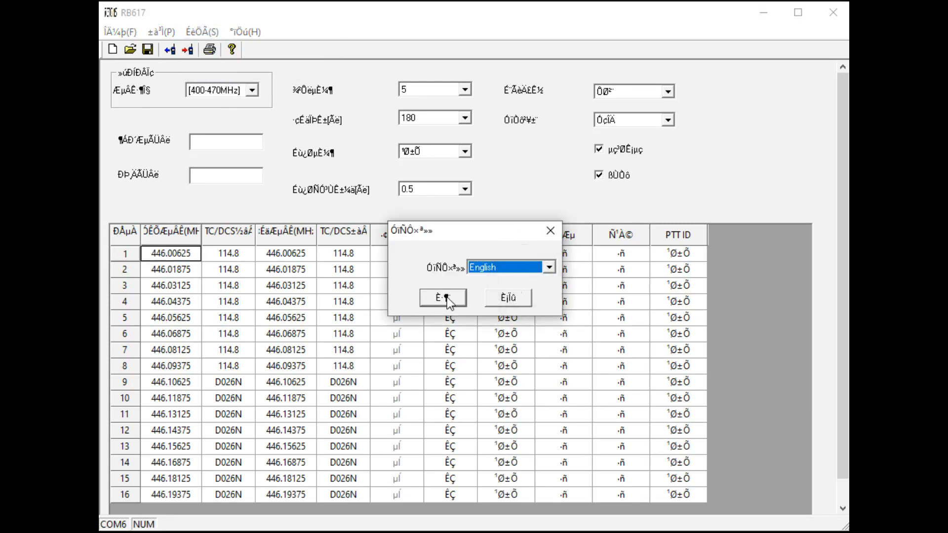
click(443, 297)
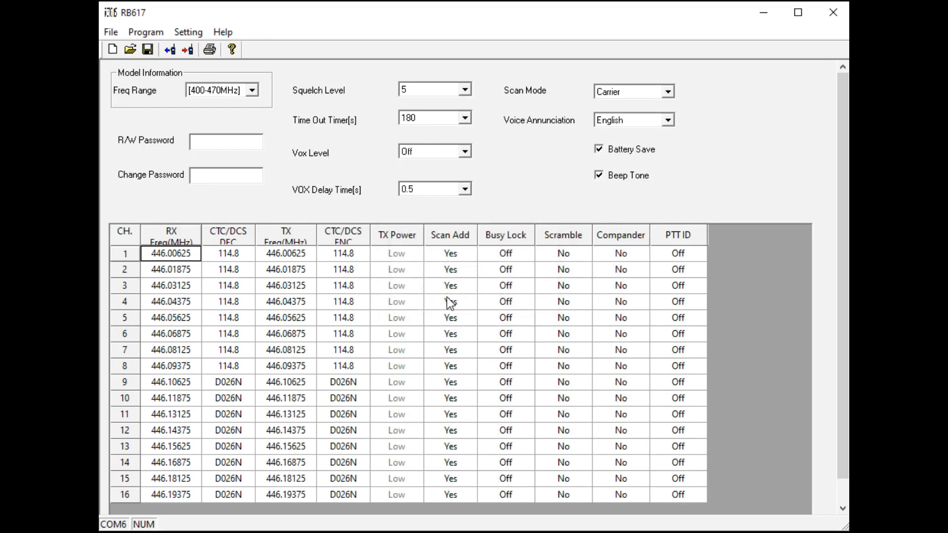